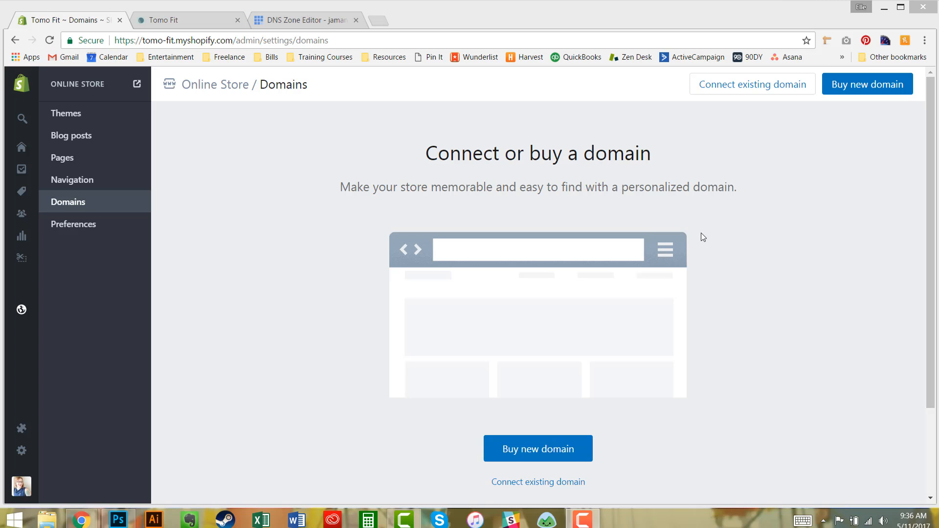
{"action": "mouse_move", "coordinate": [409, 238]}
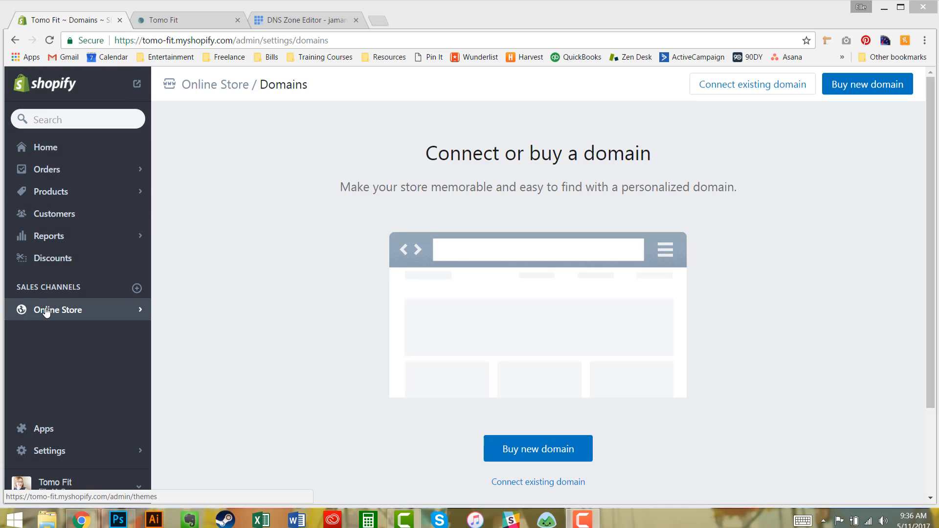
Reach the Domains page with no domain connected, then view the Tomo Fit storefront
{"action": "left_click", "coordinate": [57, 310]}
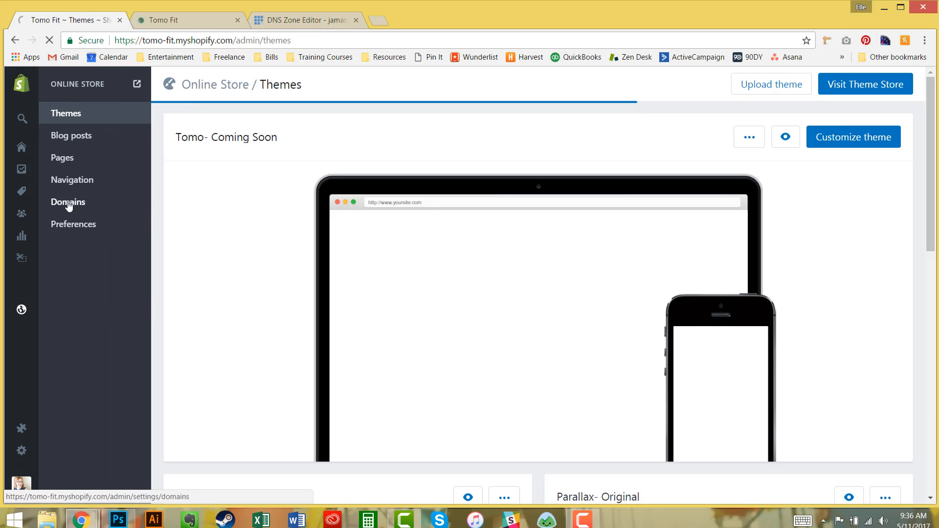
{"action": "left_click", "coordinate": [67, 202]}
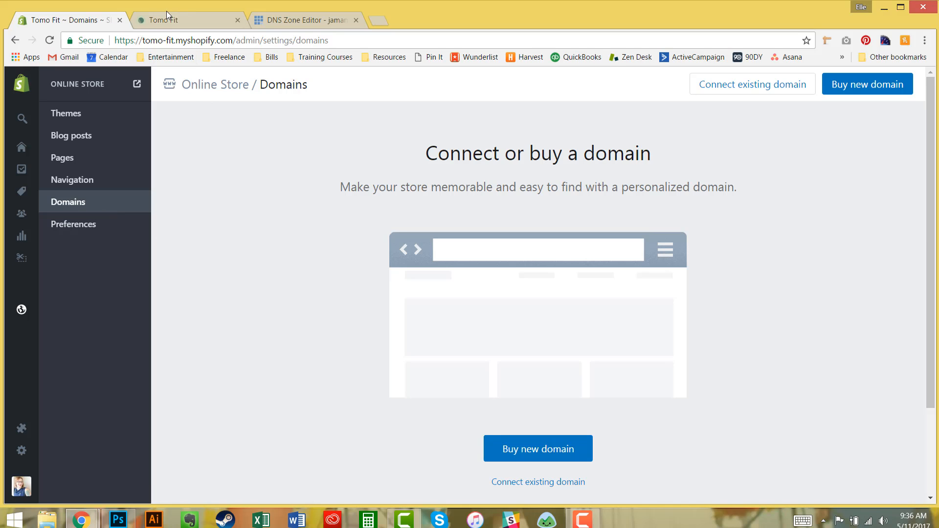
{"action": "left_click", "coordinate": [174, 19]}
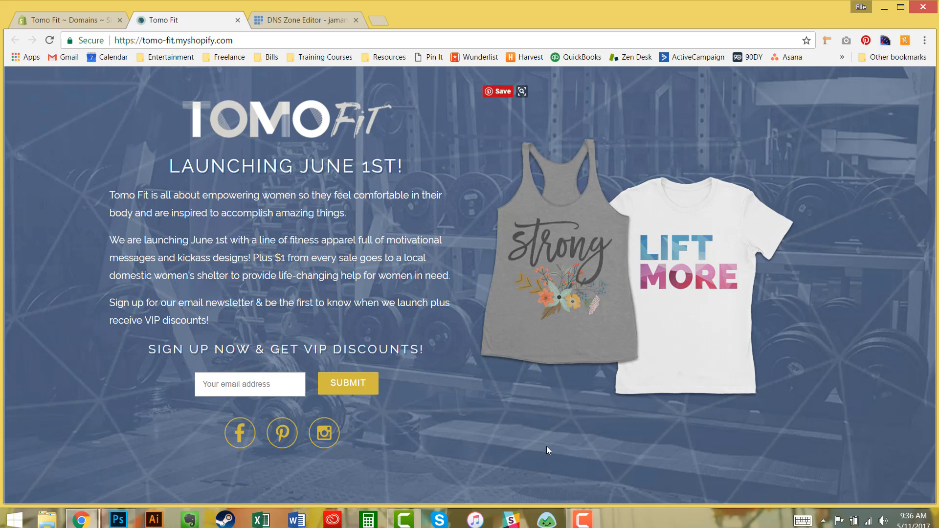
{"action": "mouse_move", "coordinate": [524, 449]}
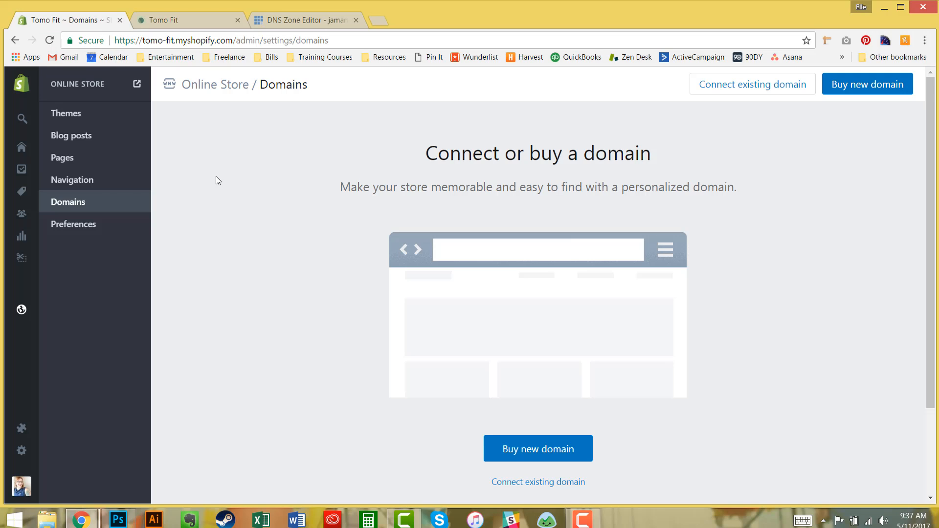
{"action": "mouse_move", "coordinate": [413, 251]}
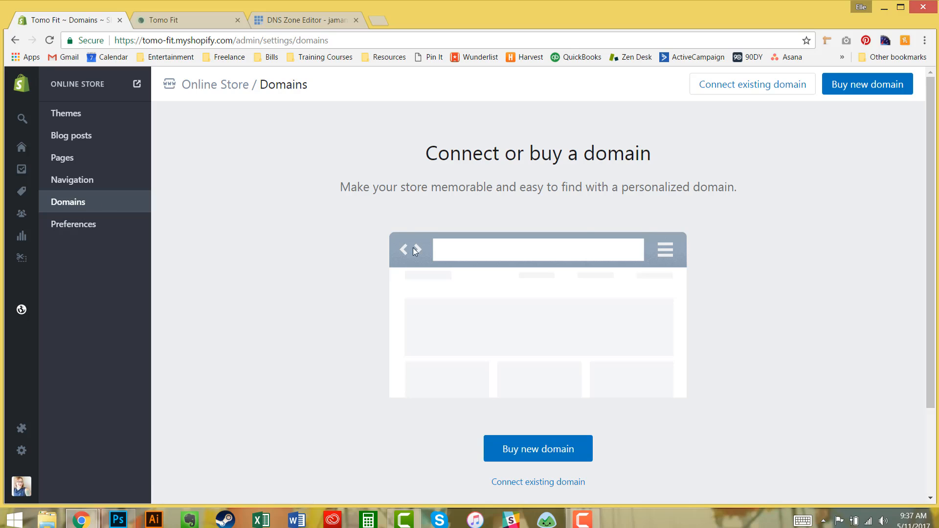
{"action": "mouse_move", "coordinate": [582, 224]}
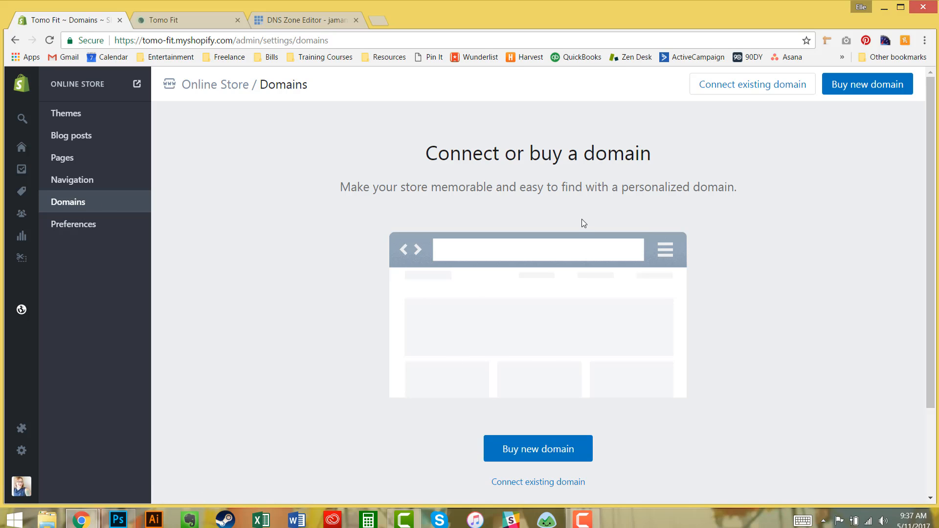
{"action": "mouse_move", "coordinate": [590, 219]}
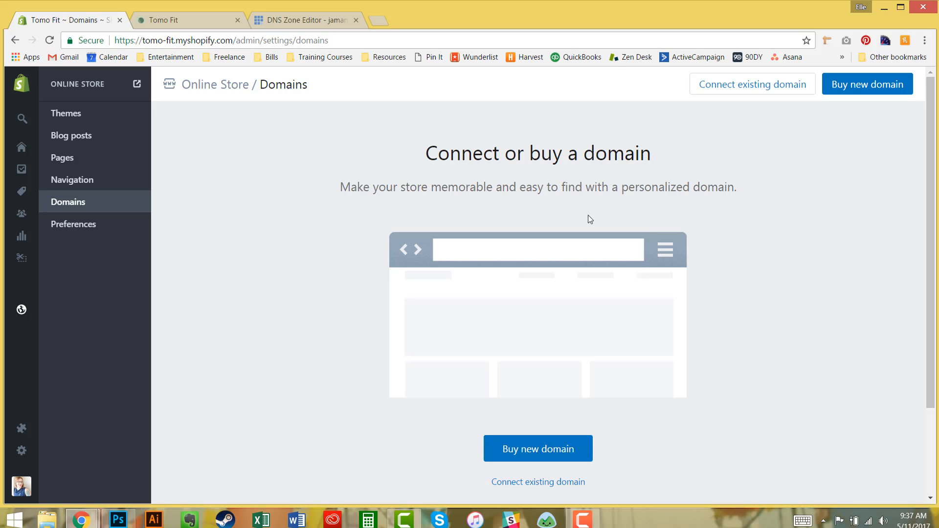
{"action": "mouse_move", "coordinate": [764, 138]}
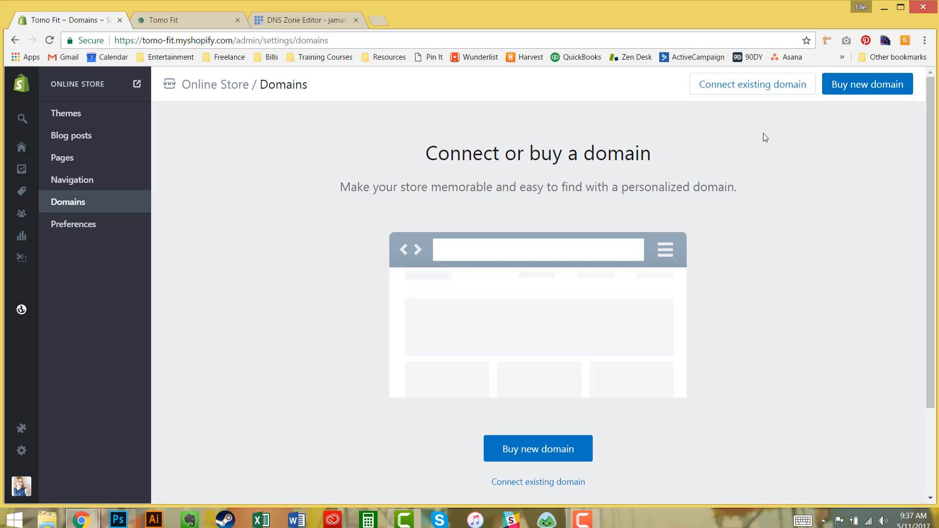
{"action": "mouse_move", "coordinate": [753, 84]}
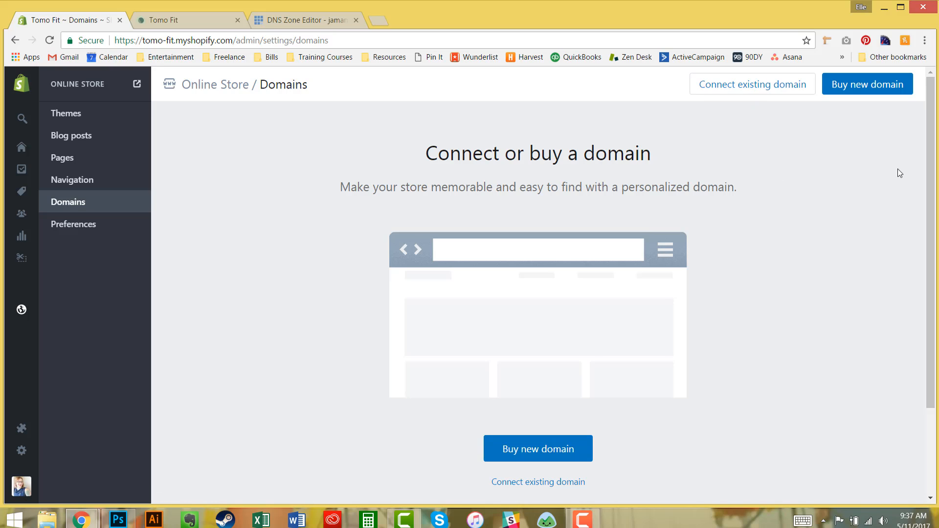
{"action": "mouse_move", "coordinate": [852, 100]}
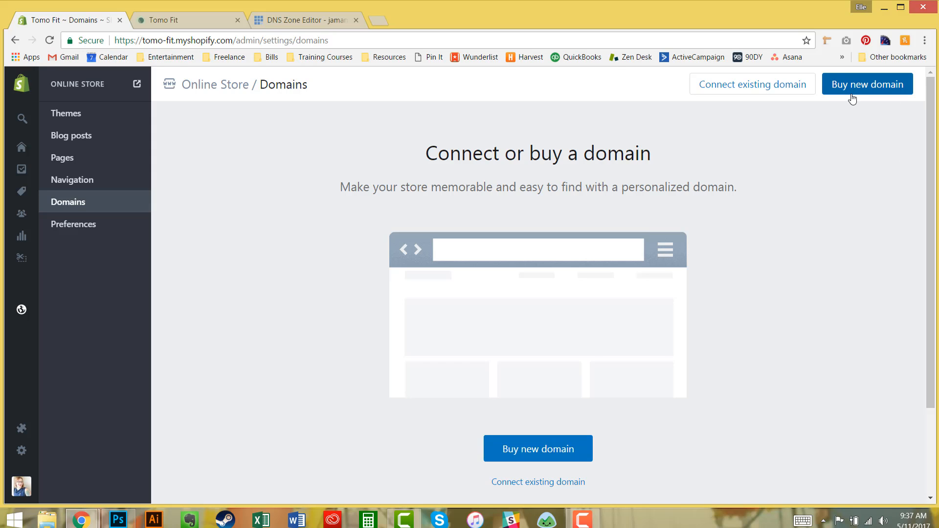
{"action": "mouse_move", "coordinate": [752, 84]}
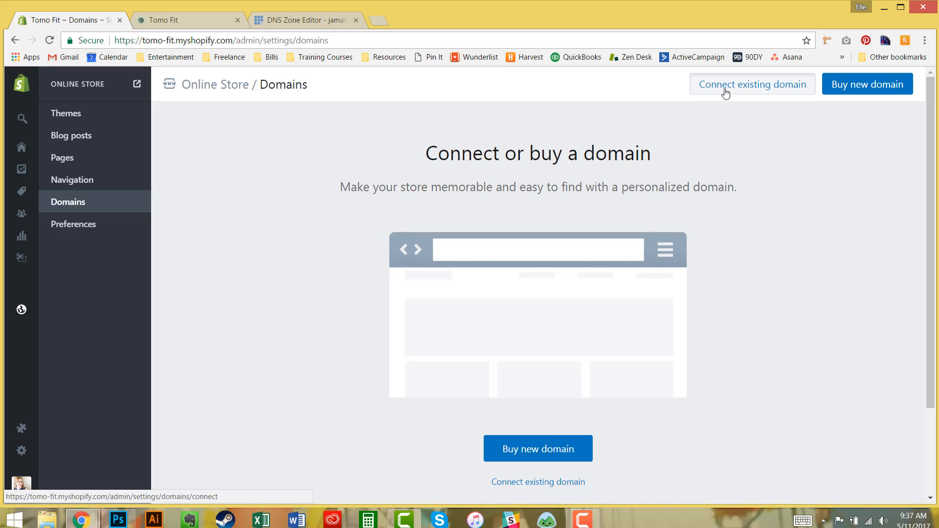
Enter tomofit.com as an existing domain to connect and submit it
{"action": "left_click", "coordinate": [752, 84]}
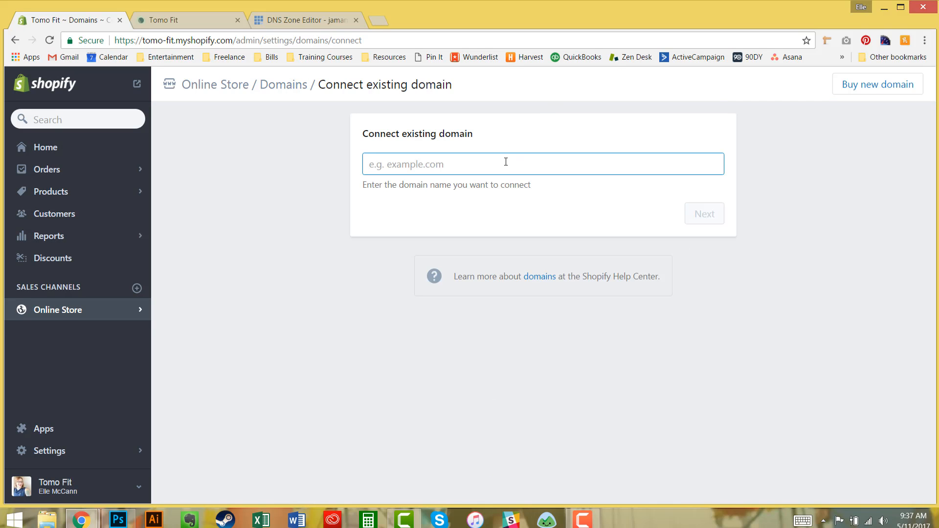
{"action": "type", "text": "t"}
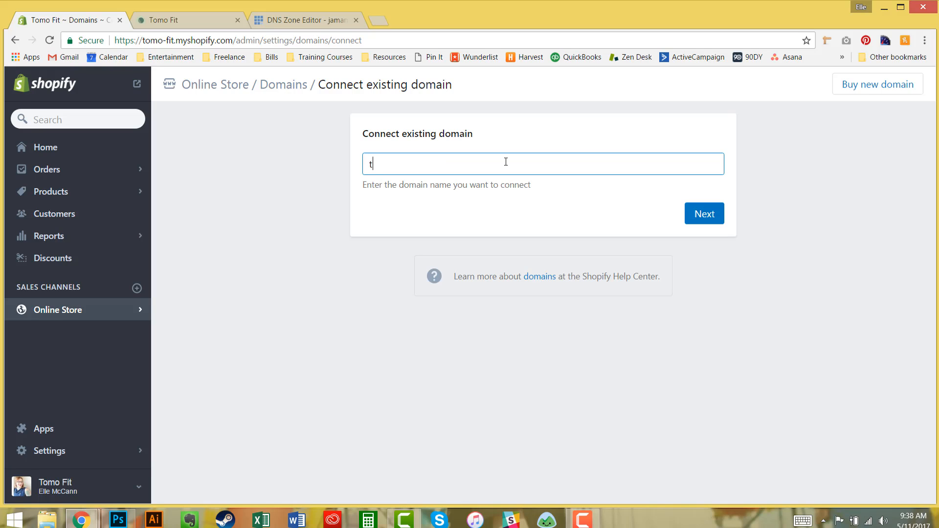
{"action": "type", "text": "omofit"}
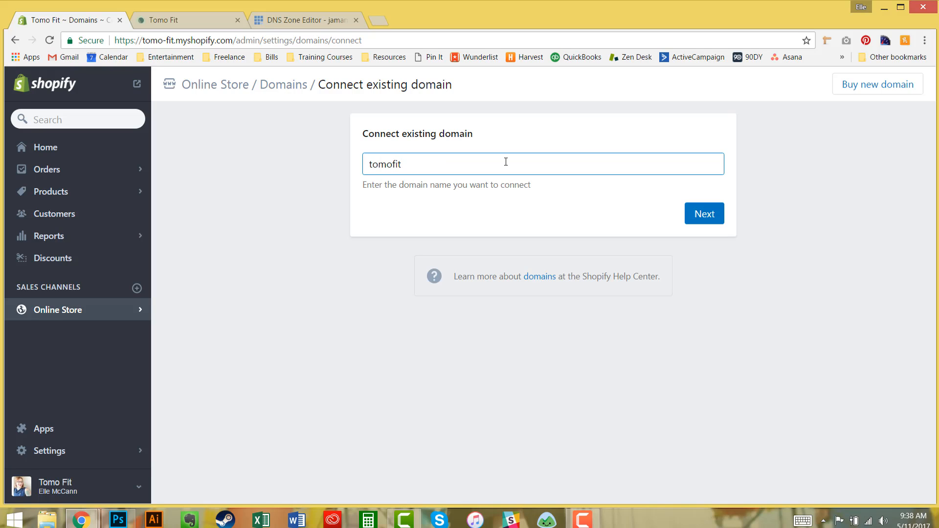
{"action": "type", "text": ".com"}
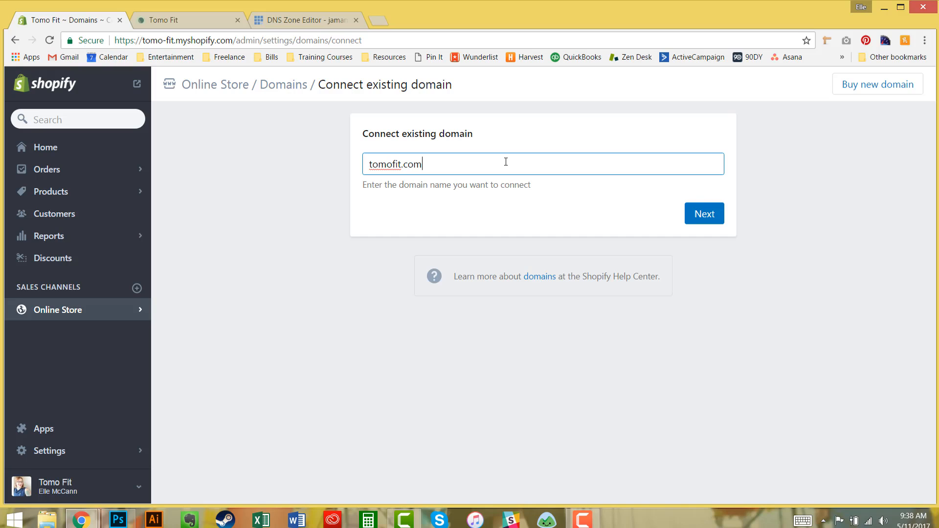
{"action": "left_click", "coordinate": [703, 213]}
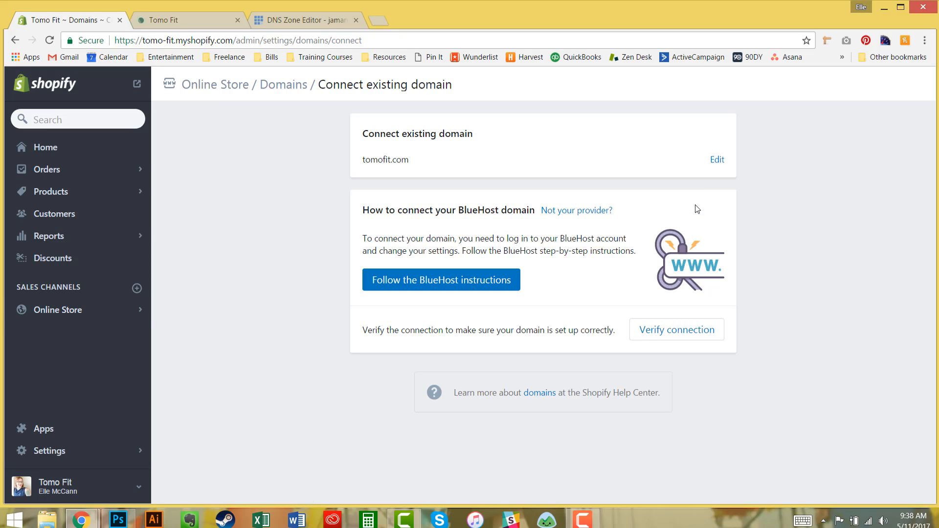
{"action": "mouse_move", "coordinate": [510, 117]}
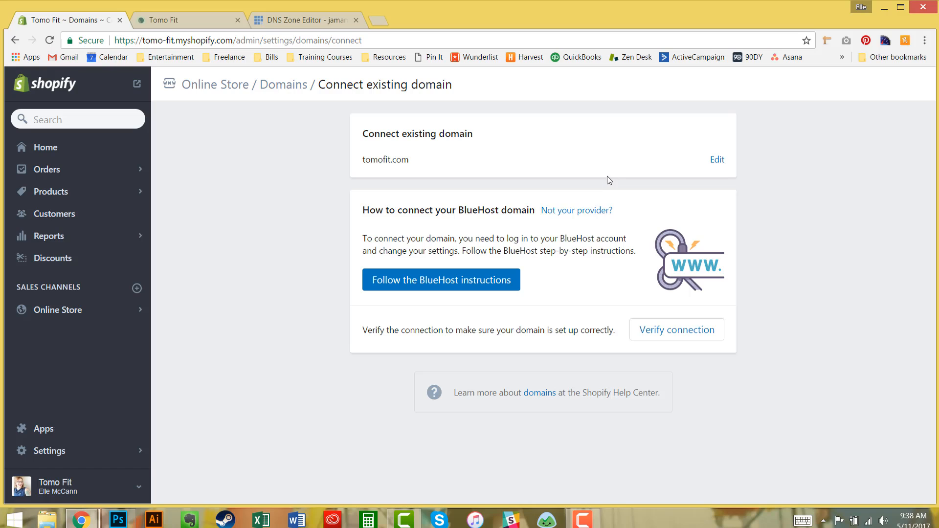
{"action": "mouse_move", "coordinate": [697, 374]}
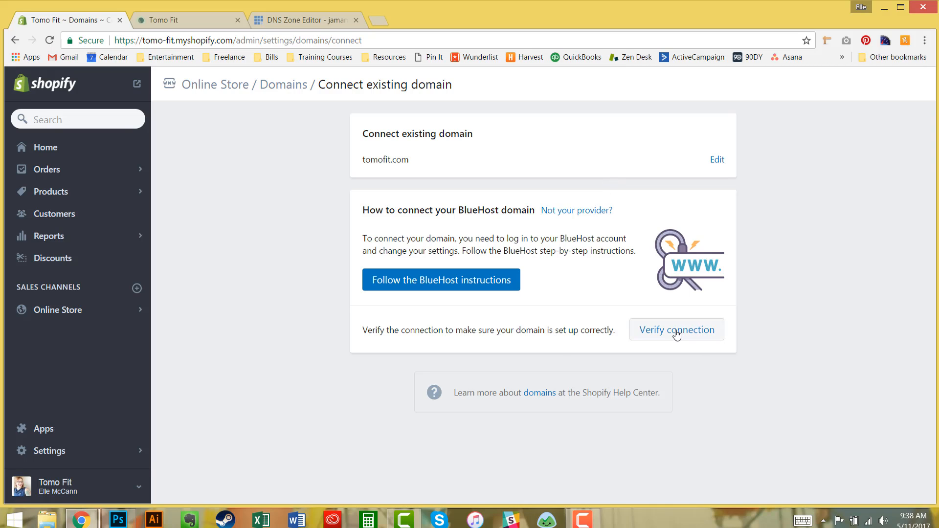
{"action": "mouse_move", "coordinate": [690, 309]}
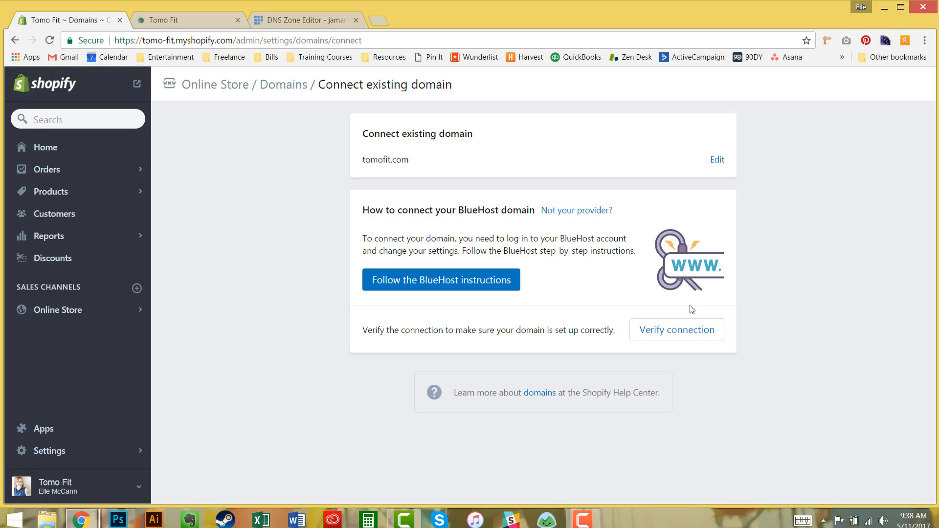
{"action": "mouse_move", "coordinate": [614, 224]}
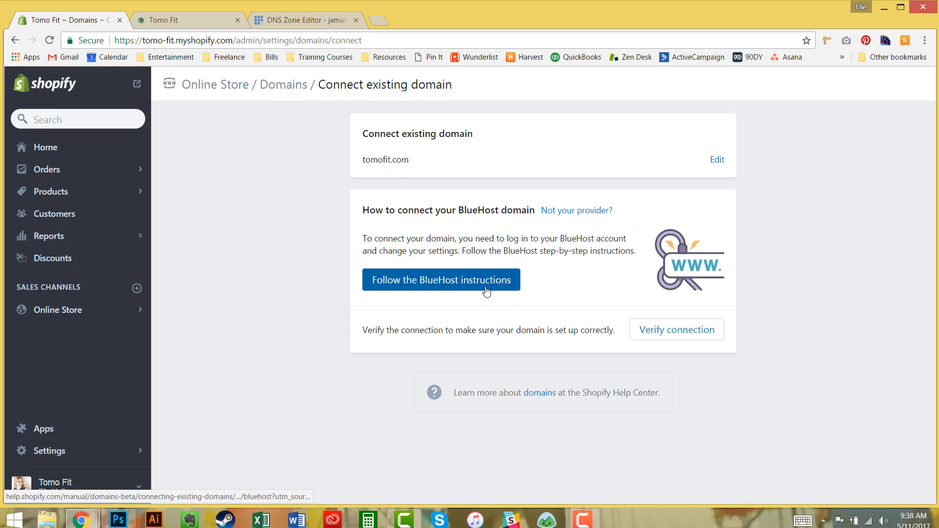
Open Shopify's Bluehost domain setup guide and scroll through its steps
{"action": "left_click", "coordinate": [440, 280]}
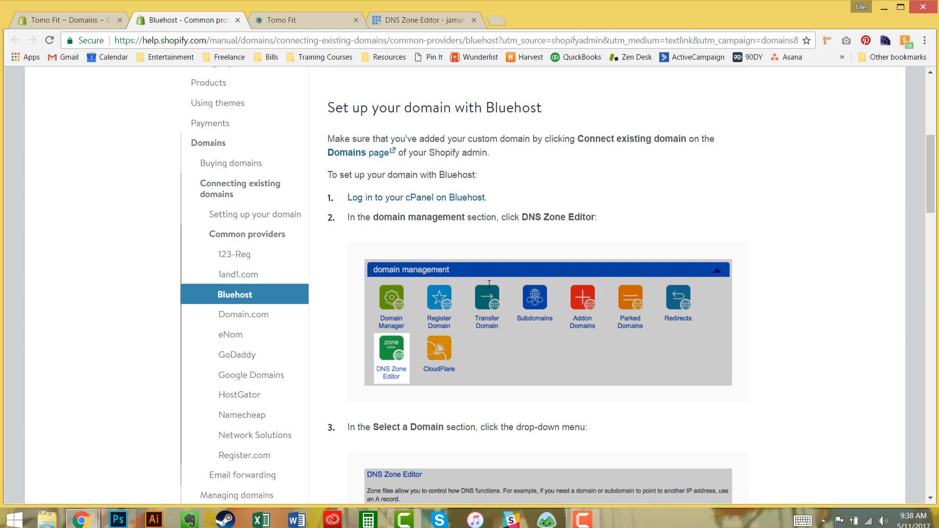
{"action": "mouse_move", "coordinate": [497, 273]}
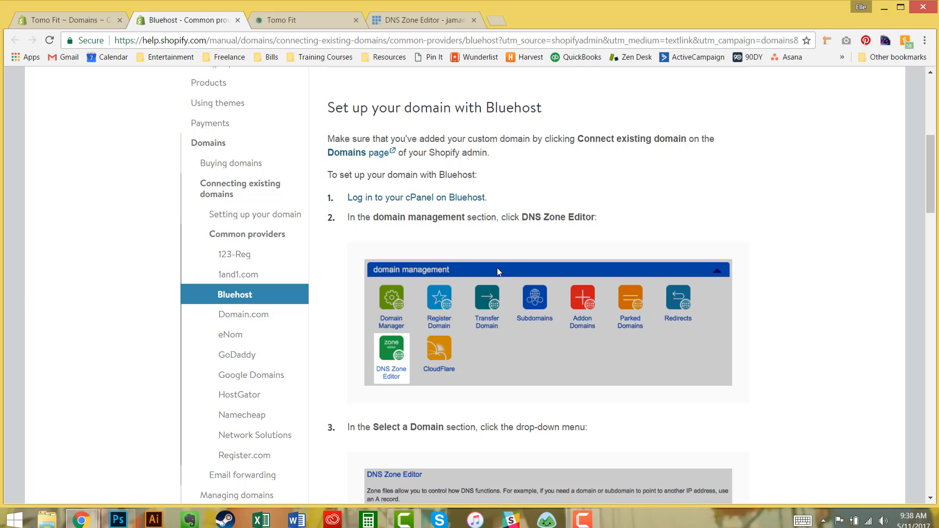
{"action": "mouse_move", "coordinate": [496, 272]}
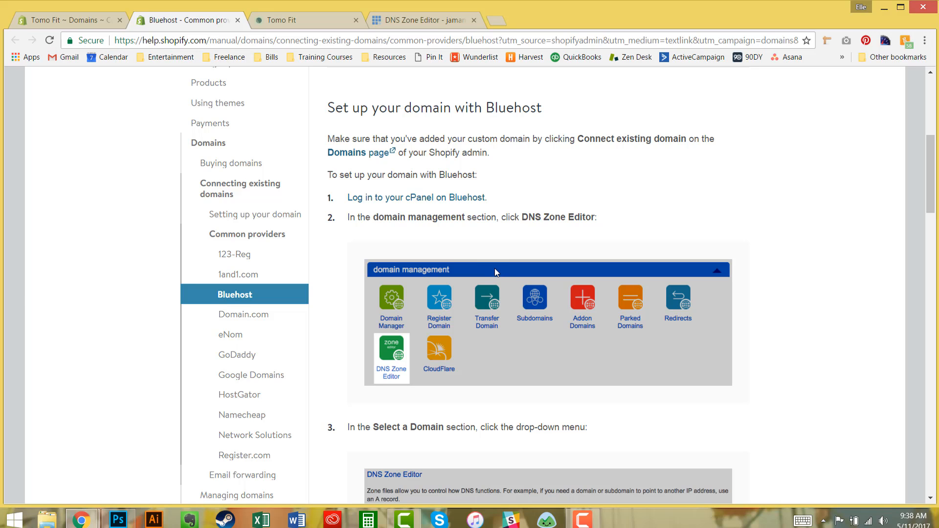
{"action": "mouse_move", "coordinate": [489, 270]}
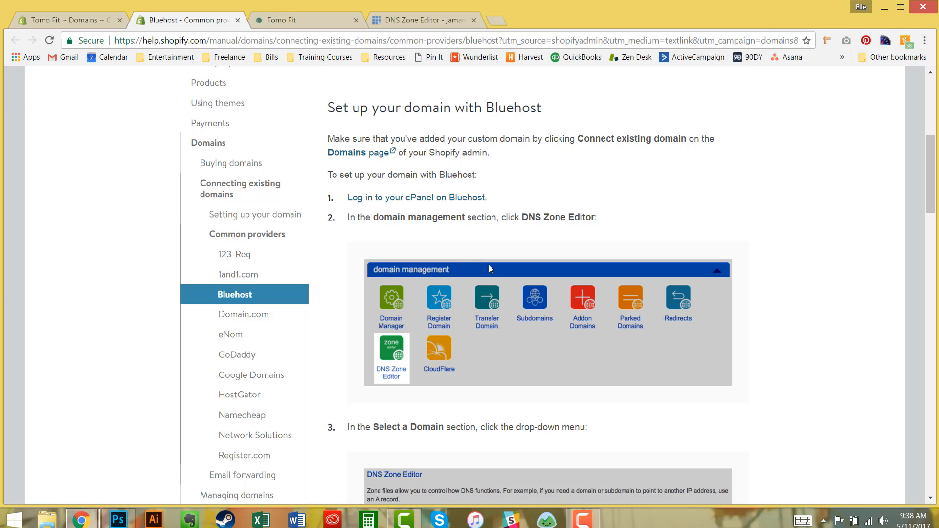
{"action": "mouse_move", "coordinate": [489, 264]}
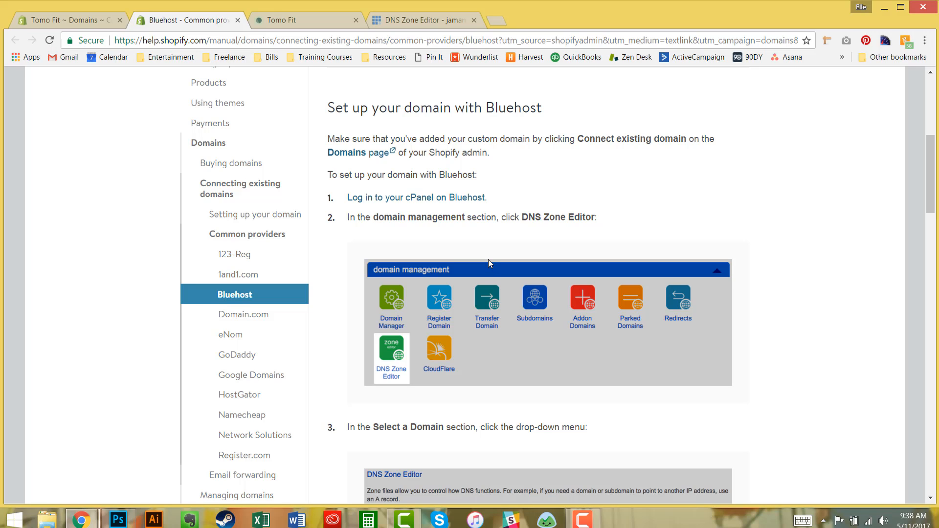
{"action": "mouse_move", "coordinate": [487, 260]}
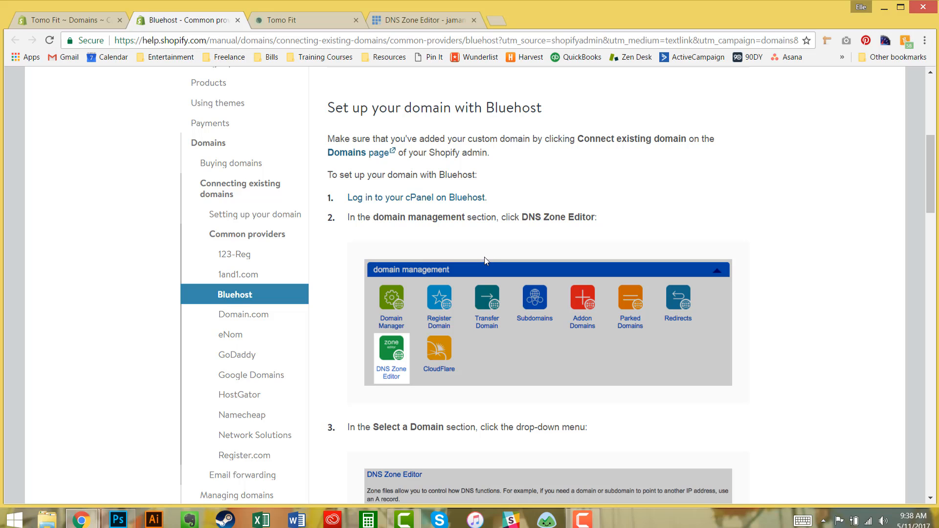
{"action": "mouse_move", "coordinate": [758, 242]}
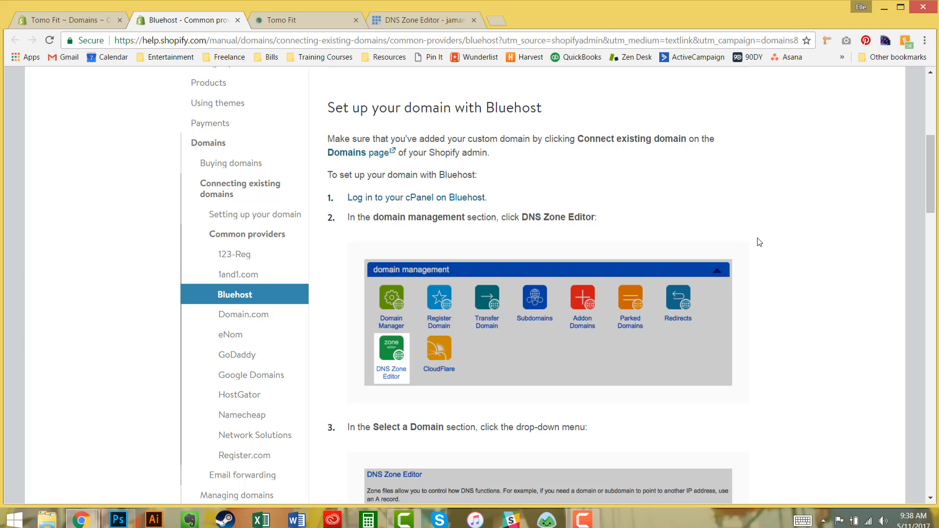
{"action": "scroll", "scroll_direction": "down", "scroll_amount": 3}
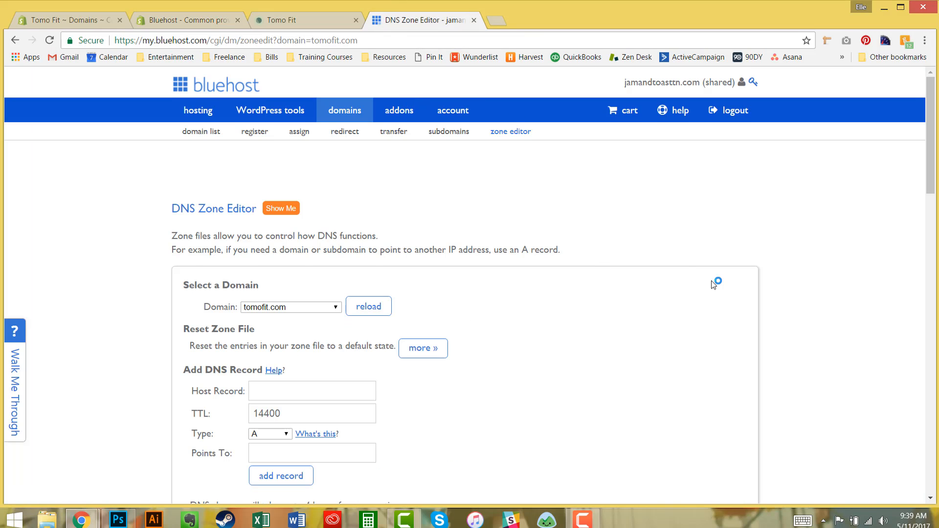
Scroll down to the Zone File Records for tomofit.com in Bluehost's DNS Zone Editor
{"action": "scroll", "scroll_direction": "down", "scroll_amount": 3}
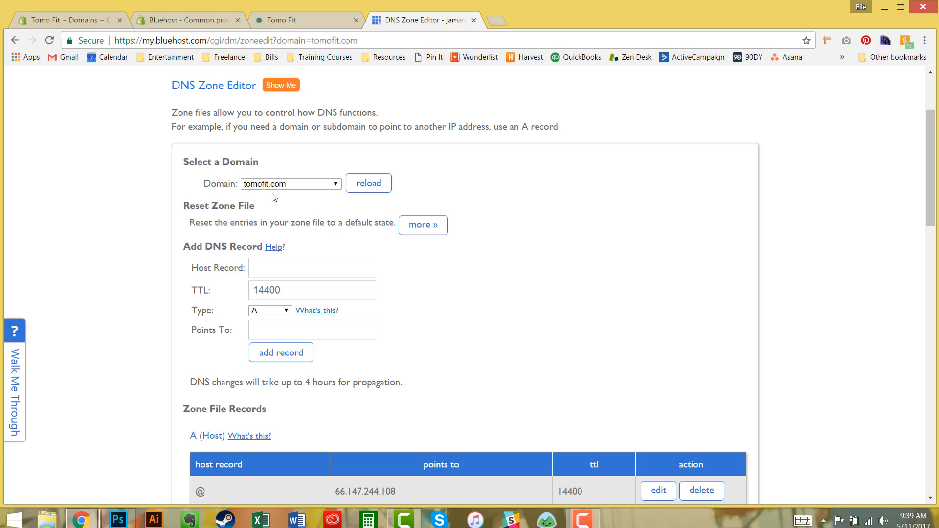
{"action": "mouse_move", "coordinate": [369, 204]}
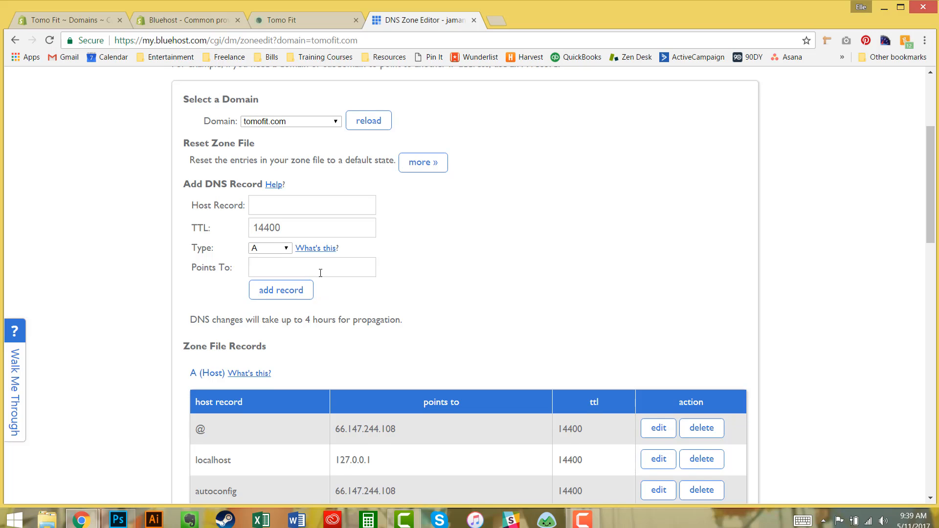
{"action": "scroll", "scroll_direction": "down", "scroll_amount": 3}
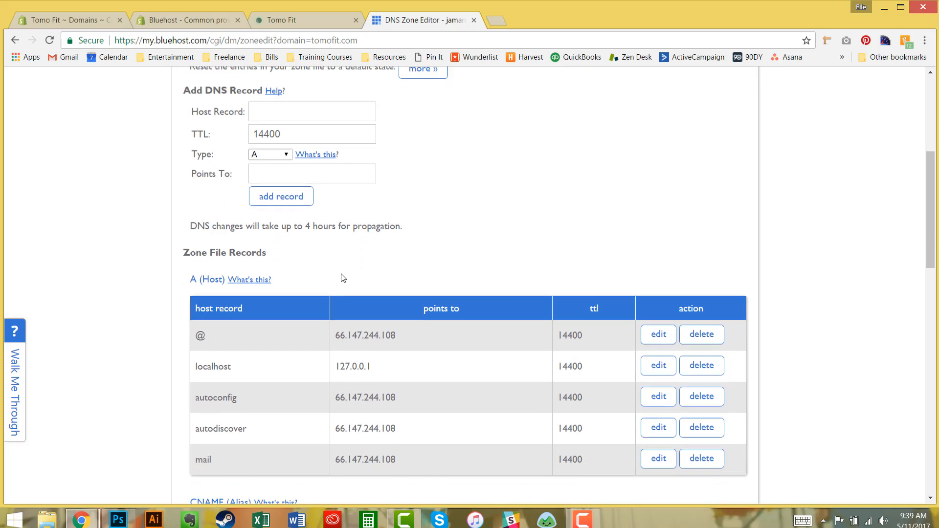
{"action": "scroll", "scroll_direction": "down", "scroll_amount": 3}
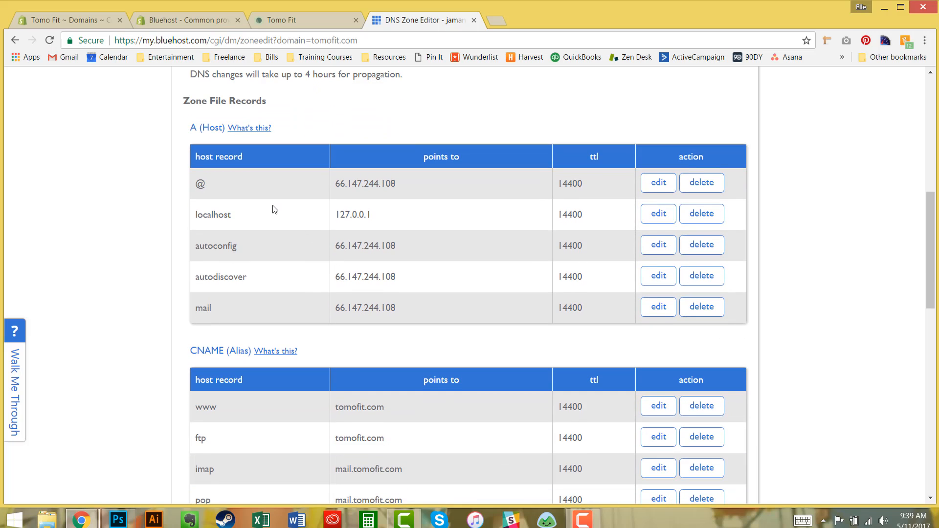
{"action": "mouse_move", "coordinate": [209, 192]}
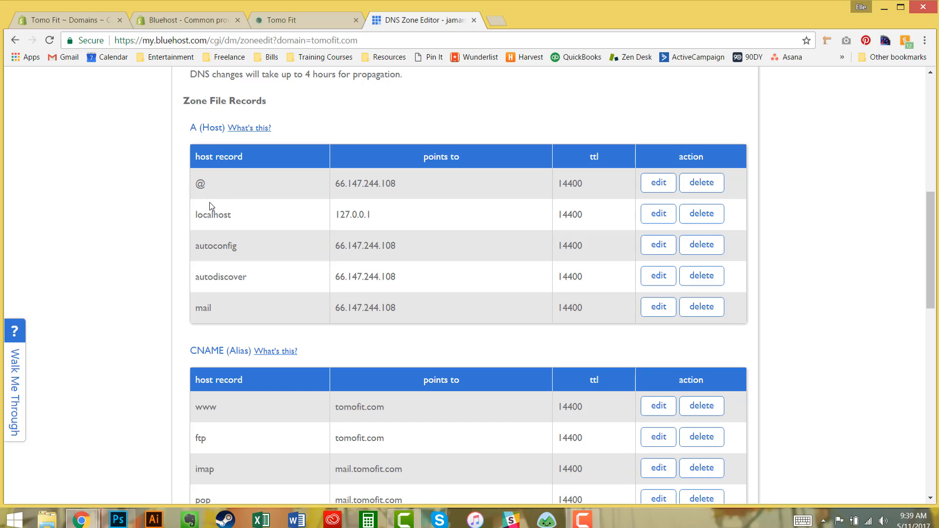
Change the @ A record to Shopify's IP 23.227.38.32 and save it
{"action": "left_click", "coordinate": [657, 182]}
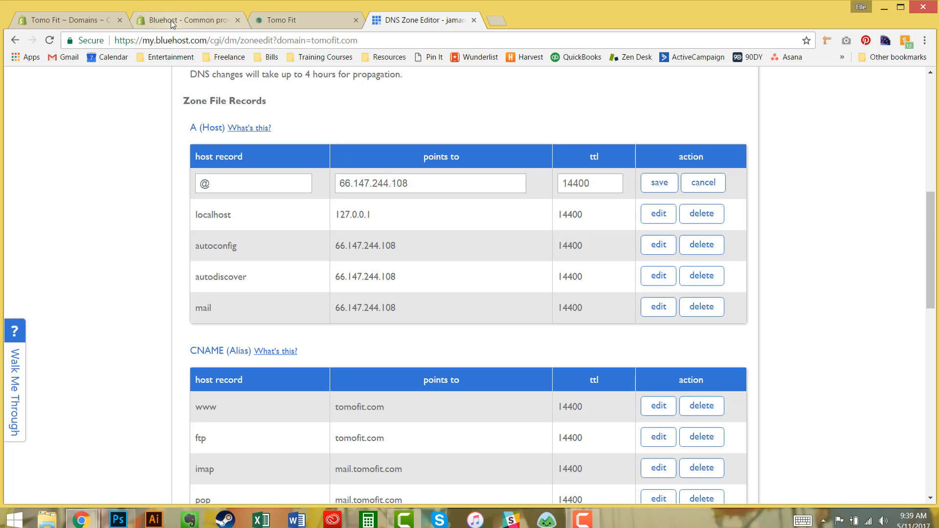
{"action": "left_click", "coordinate": [186, 19]}
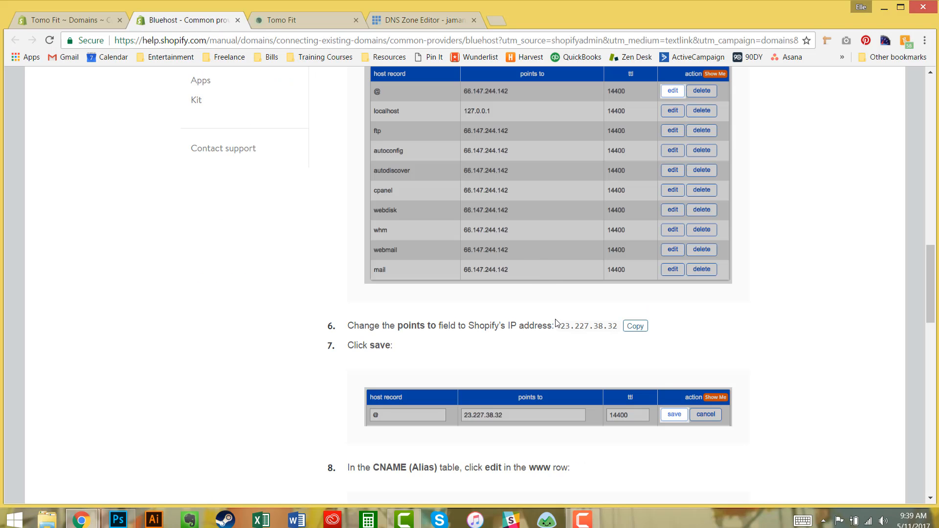
{"action": "mouse_move", "coordinate": [562, 325]}
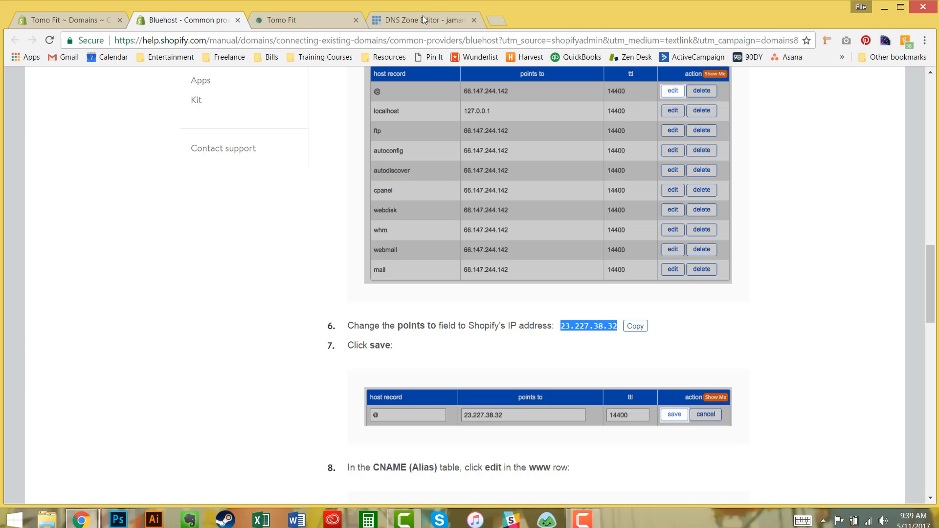
{"action": "left_click", "coordinate": [422, 19]}
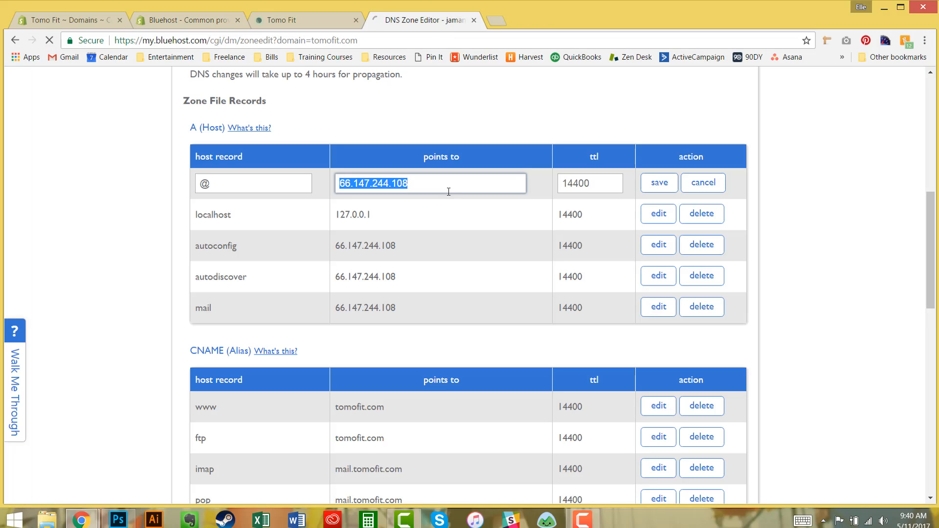
{"action": "type", "text": "23.227.38.32"}
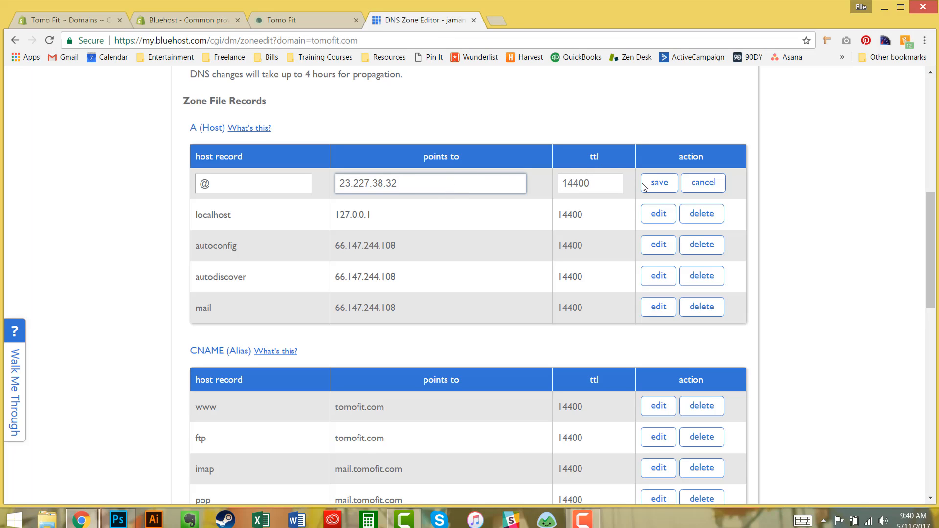
{"action": "left_click", "coordinate": [657, 183]}
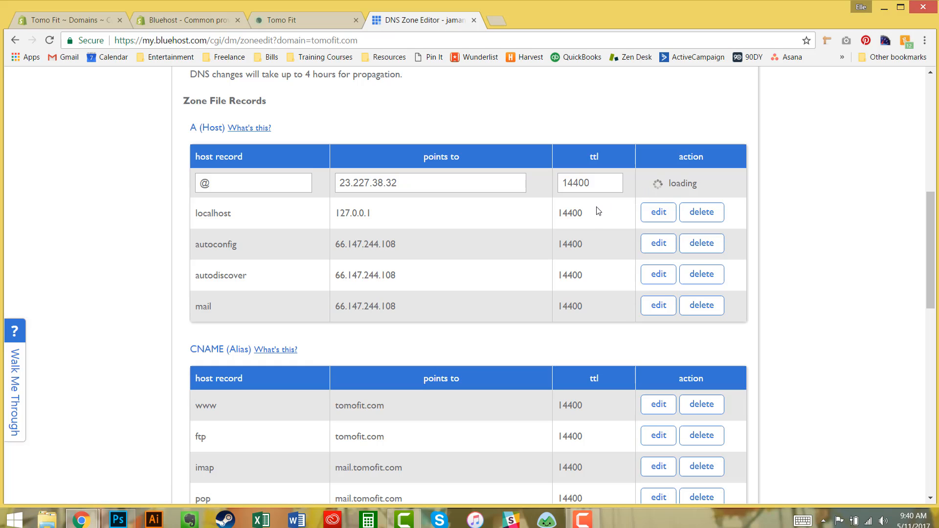
{"action": "scroll", "scroll_direction": "down", "scroll_amount": 3}
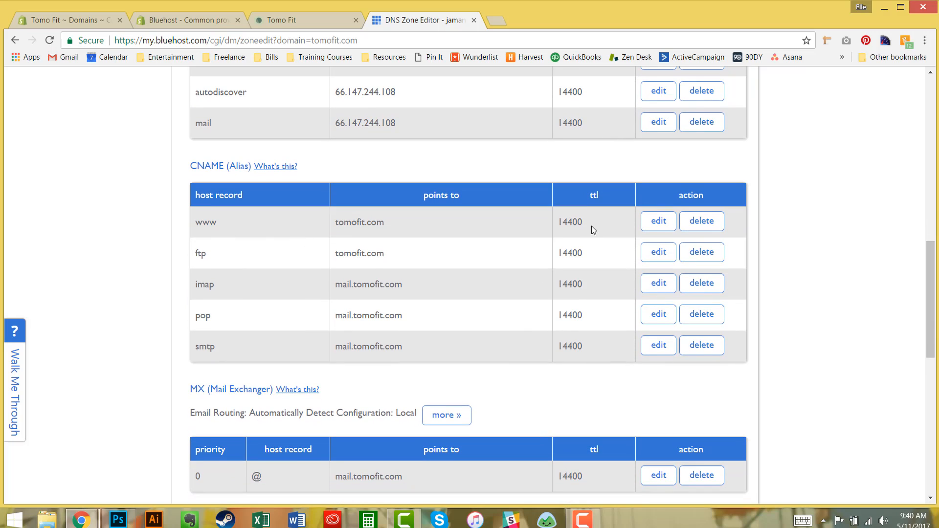
{"action": "mouse_move", "coordinate": [628, 227]}
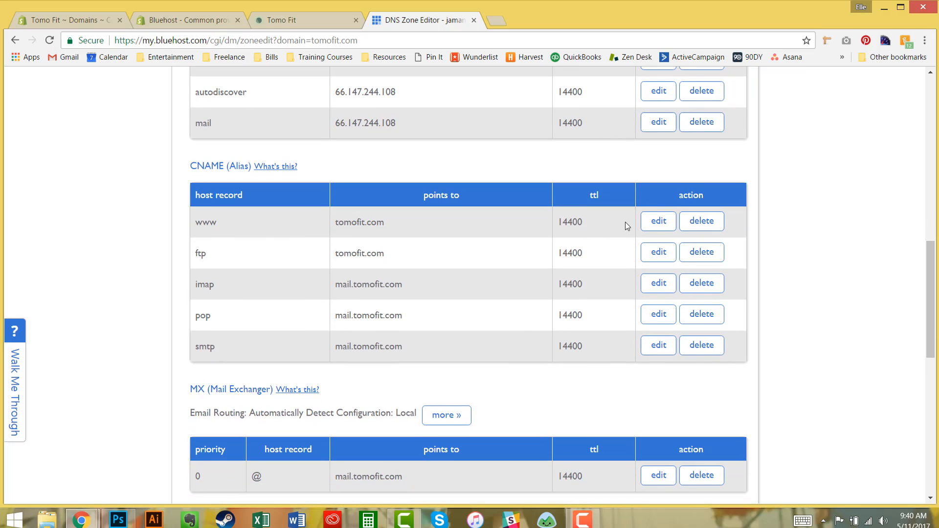
{"action": "mouse_move", "coordinate": [234, 235]}
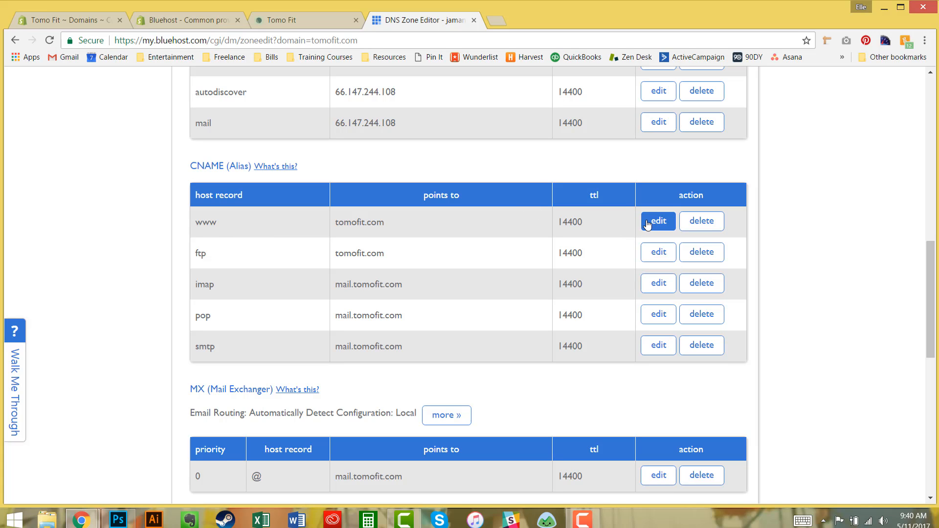
Point the www CNAME at tomo-fit.myshopify.com, copied from the Shopify admin address bar
{"action": "left_click", "coordinate": [657, 221]}
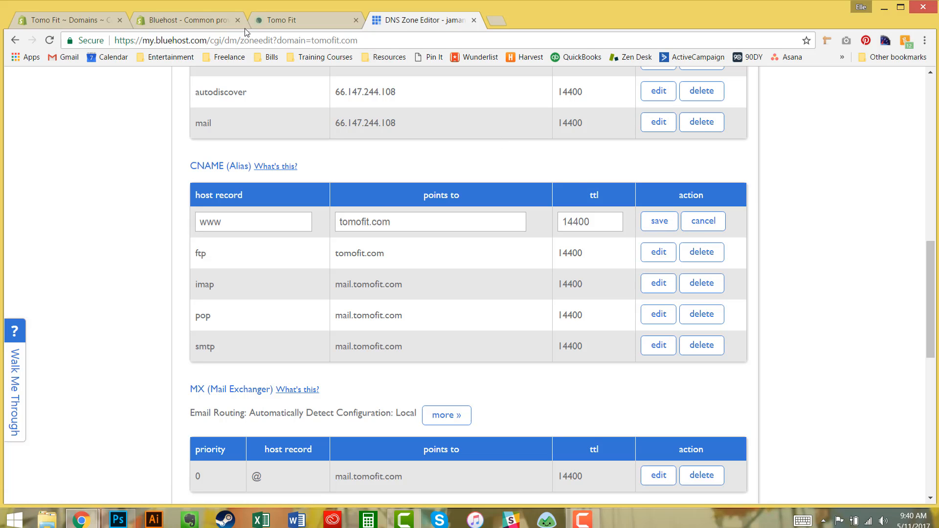
{"action": "left_click", "coordinate": [187, 20]}
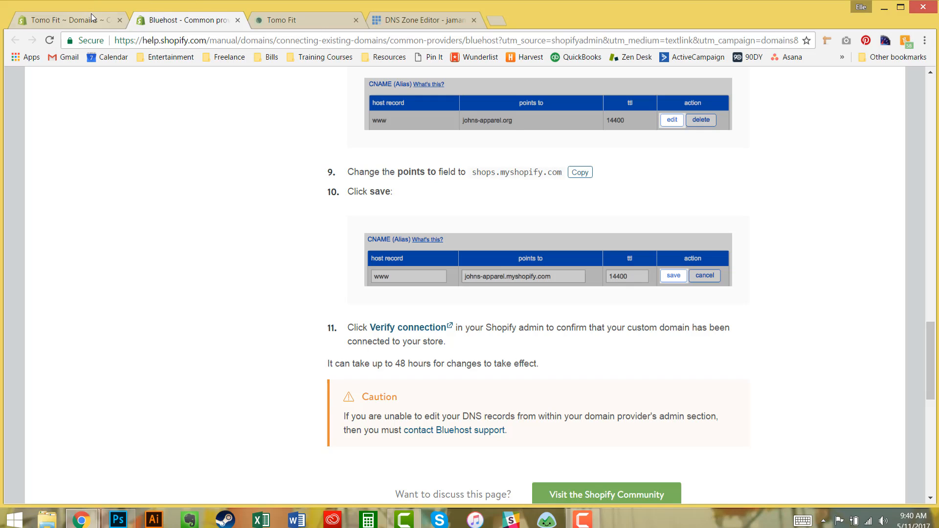
{"action": "left_click", "coordinate": [67, 20]}
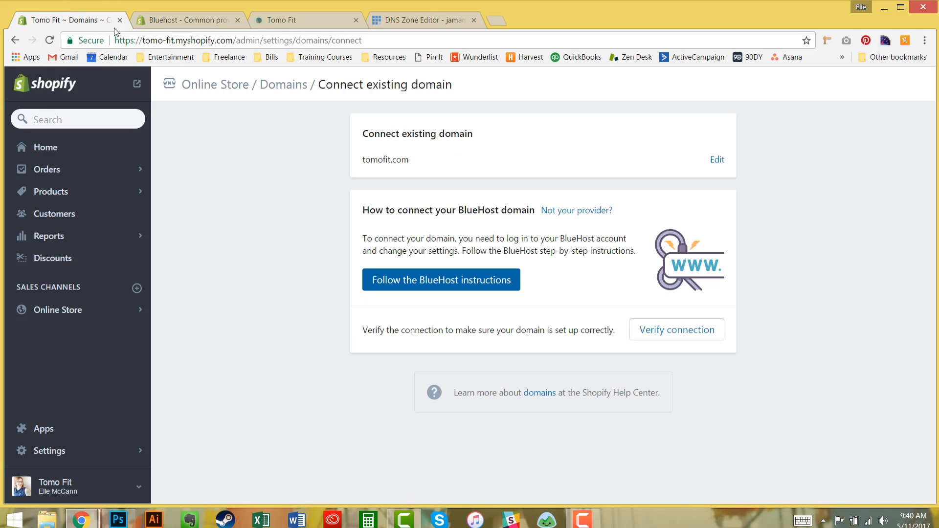
{"action": "double_click", "coordinate": [174, 40]}
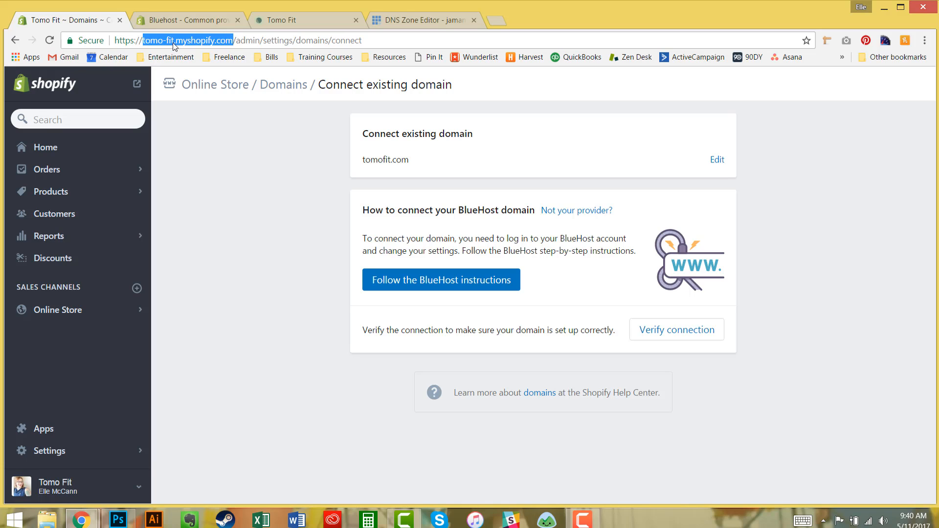
{"action": "right_click", "coordinate": [179, 41]}
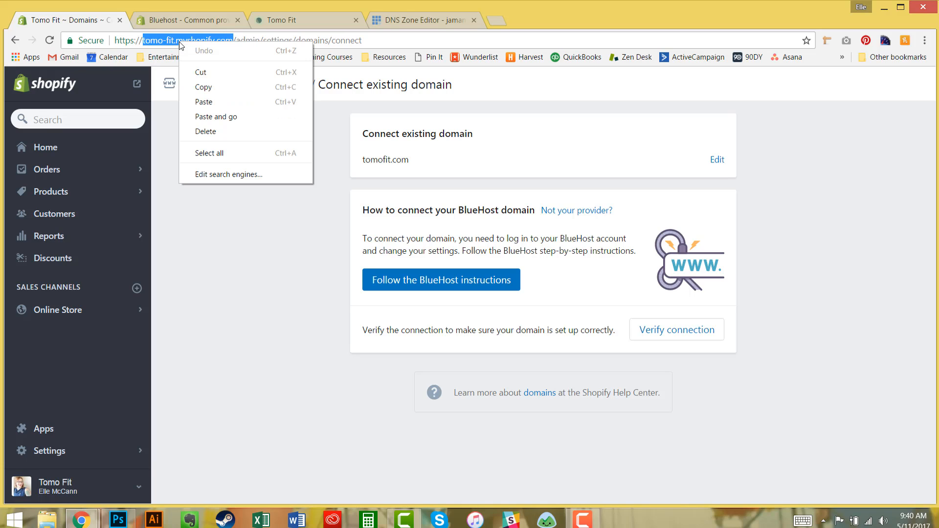
{"action": "left_click", "coordinate": [214, 84]}
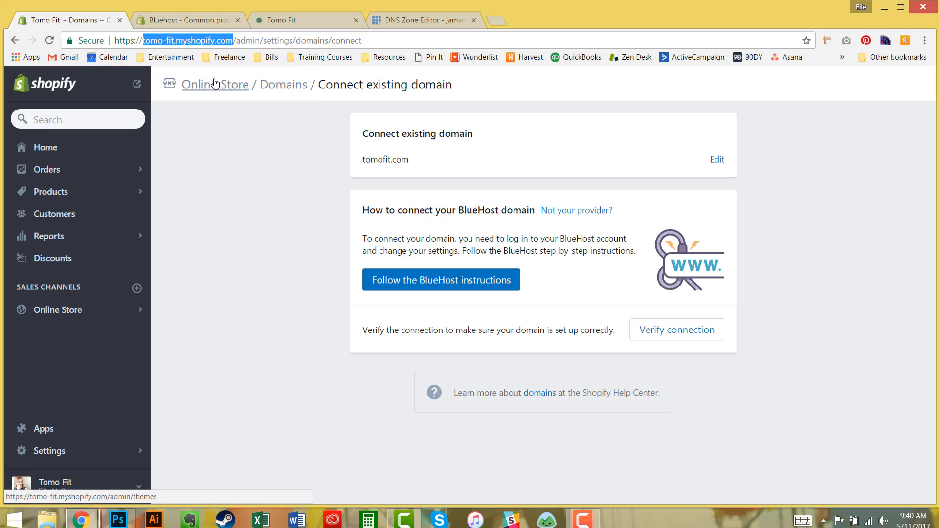
{"action": "left_click", "coordinate": [307, 19]}
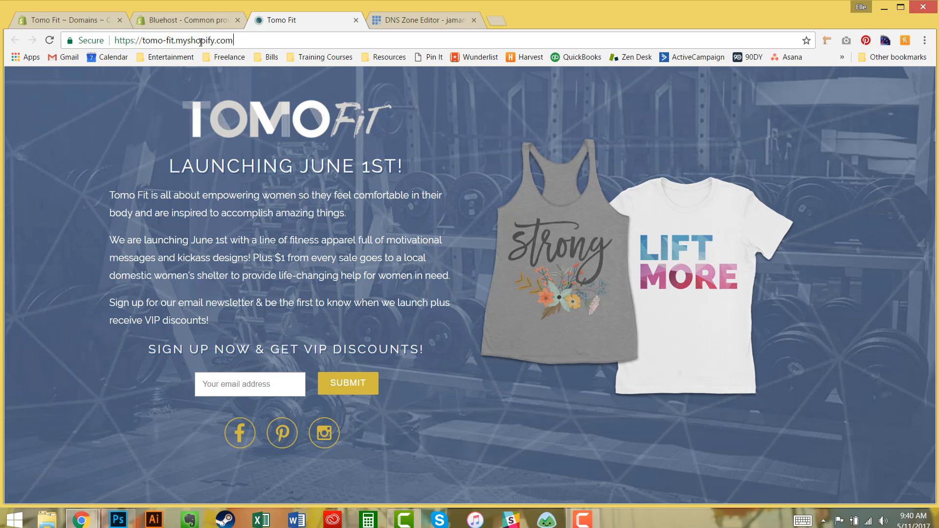
{"action": "right_click", "coordinate": [174, 40]}
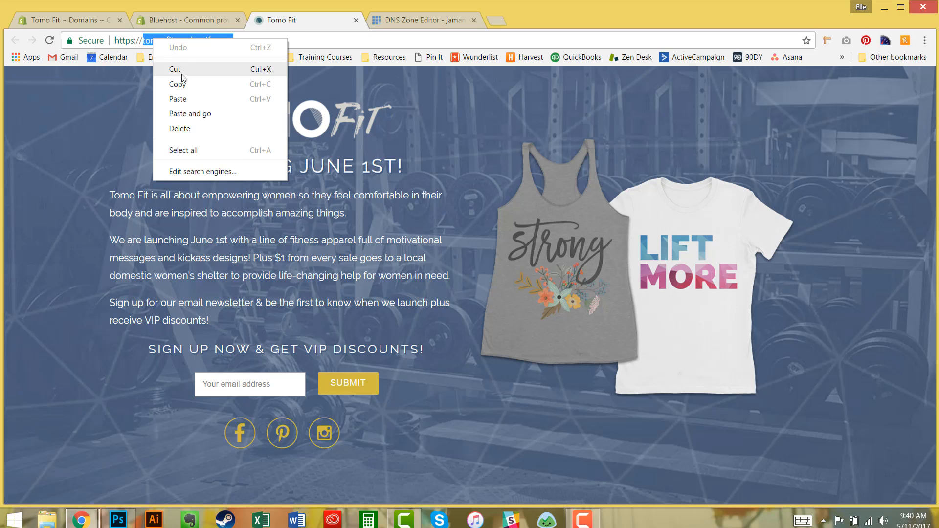
{"action": "left_click", "coordinate": [422, 20]}
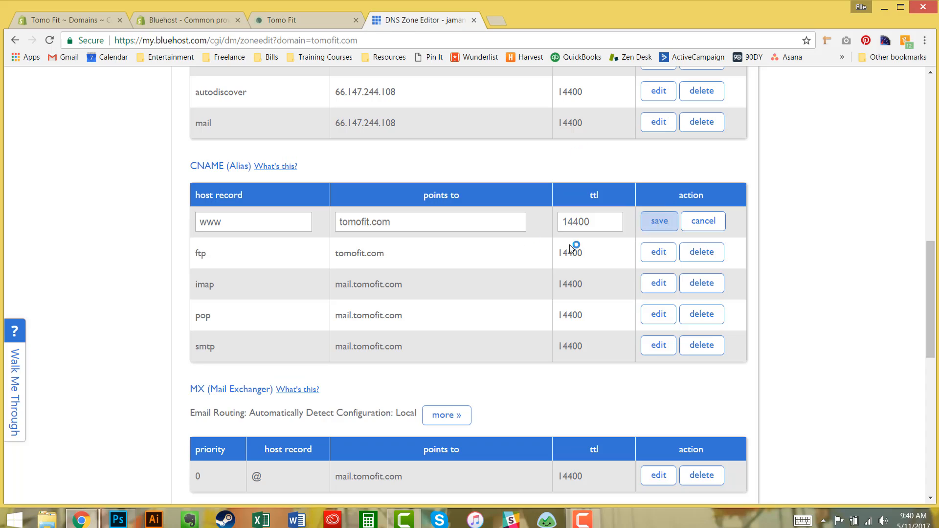
{"action": "right_click", "coordinate": [428, 221]}
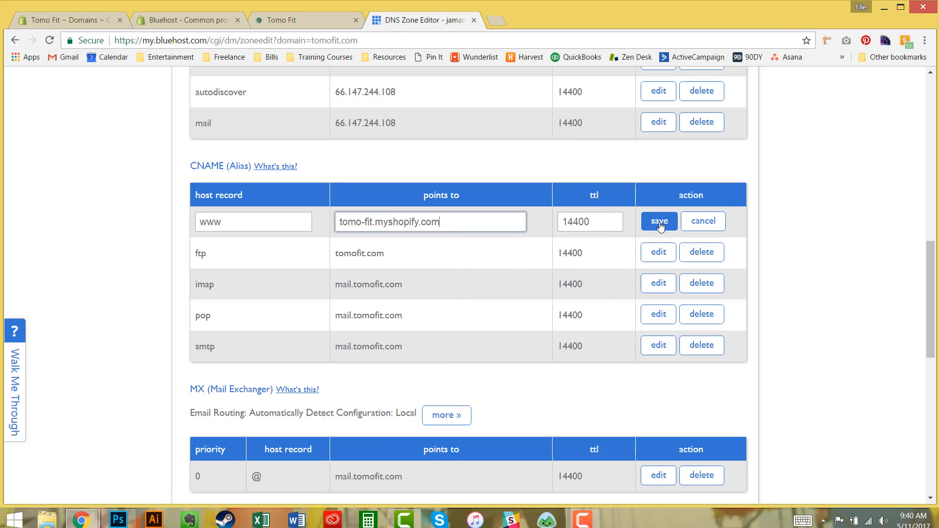
Save the www CNAME record pointing to tomo-fit.myshopify.com and review the records
{"action": "left_click", "coordinate": [657, 221]}
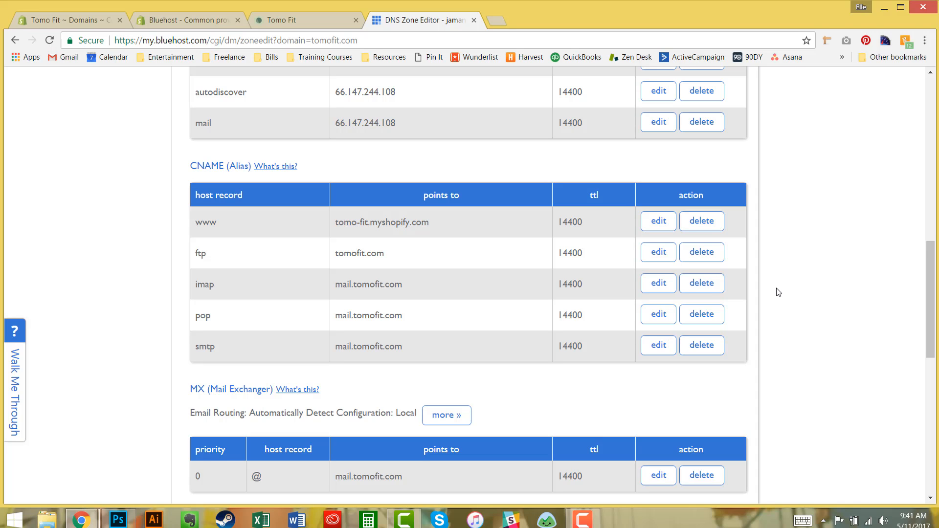
{"action": "scroll", "scroll_direction": "down", "scroll_amount": 3}
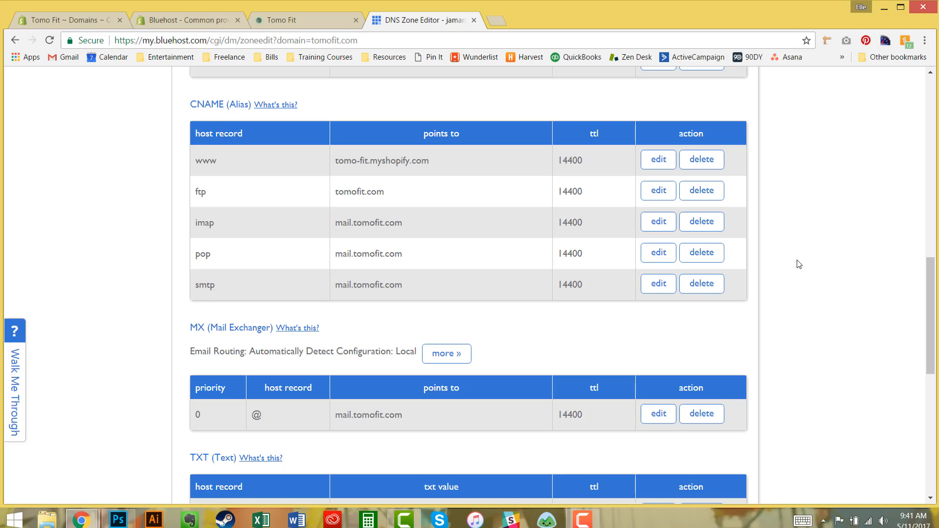
{"action": "mouse_move", "coordinate": [513, 203]}
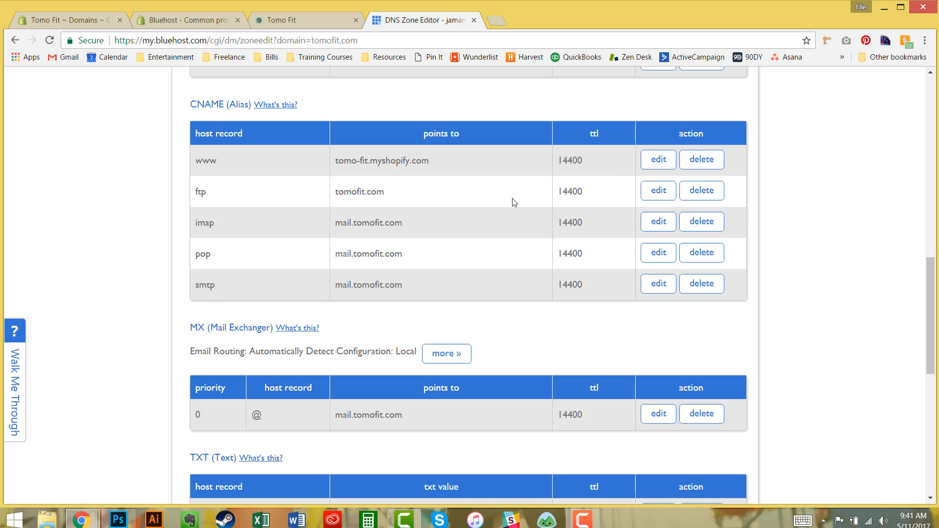
{"action": "mouse_move", "coordinate": [445, 181]}
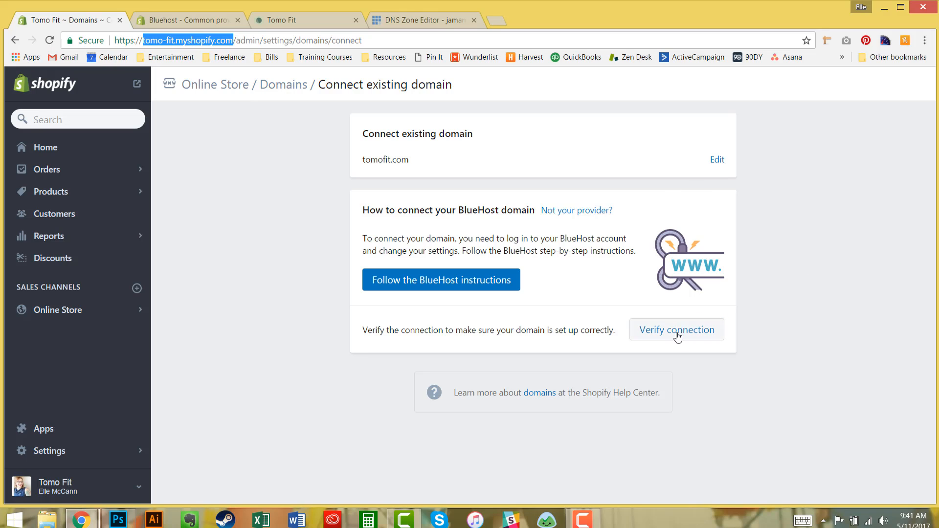
Verify the tomofit.com connection and review domain statuses showing OK with SSL pending
{"action": "left_click", "coordinate": [676, 329]}
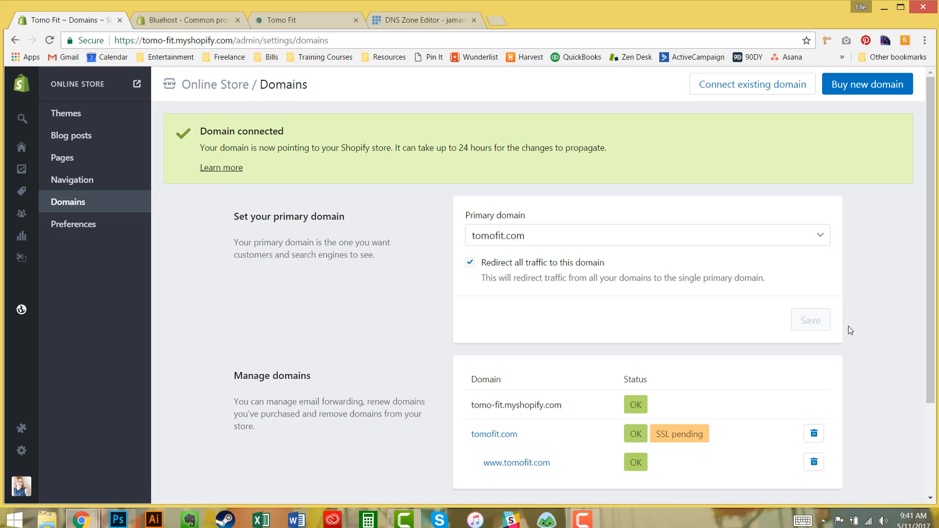
{"action": "scroll", "scroll_direction": "down", "scroll_amount": 3}
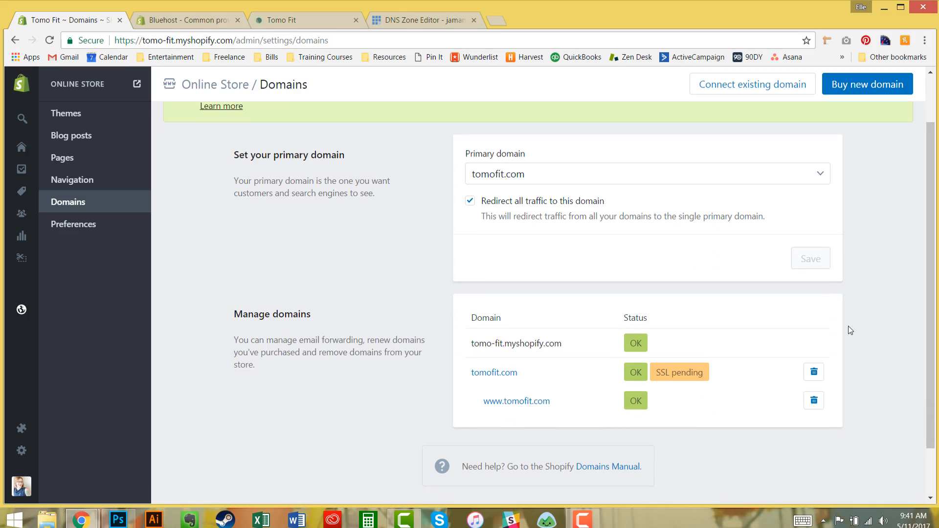
{"action": "mouse_move", "coordinate": [648, 355]}
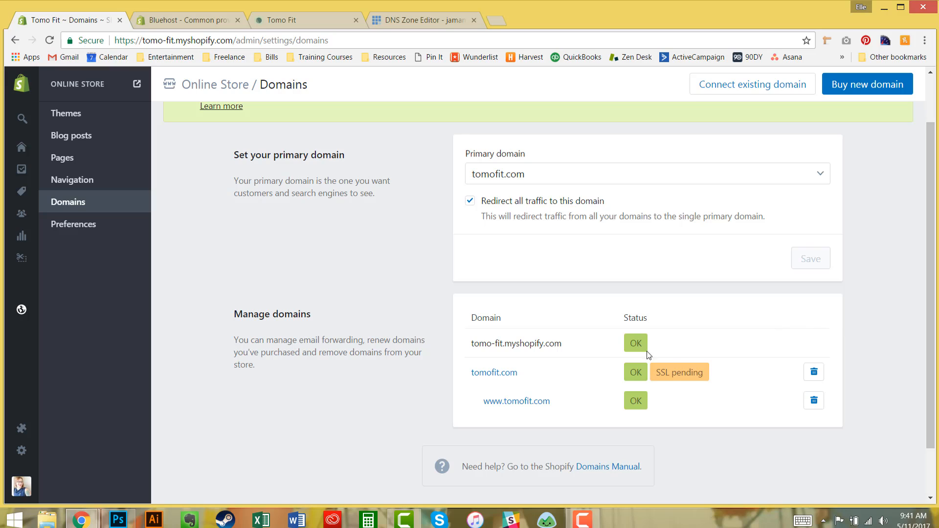
{"action": "mouse_move", "coordinate": [556, 411]}
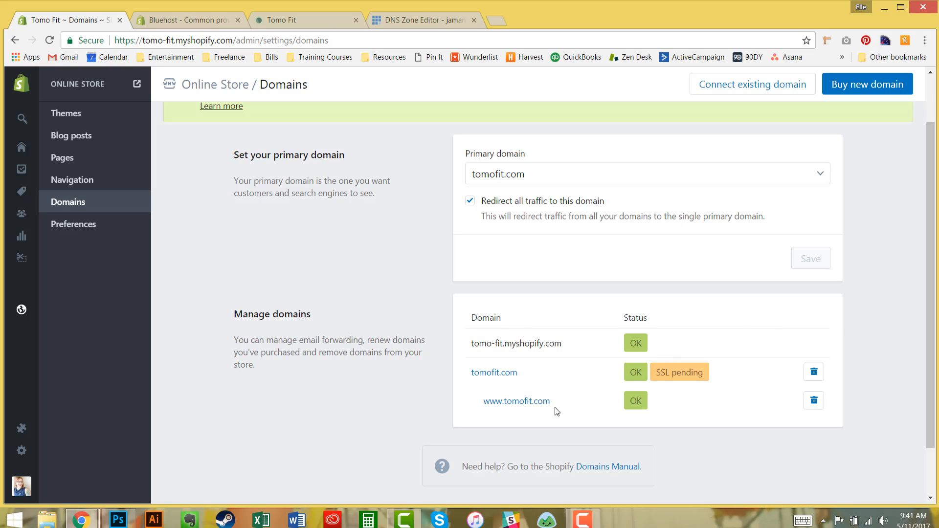
{"action": "mouse_move", "coordinate": [593, 426]}
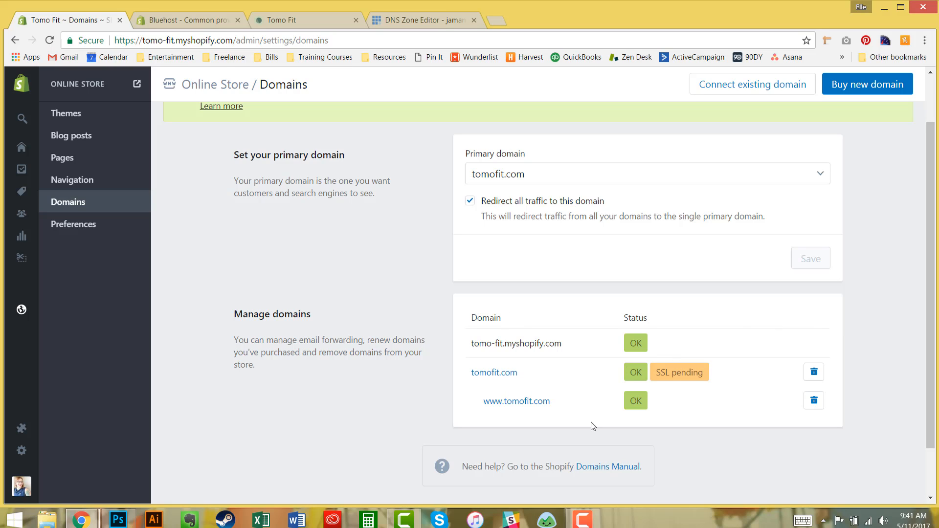
{"action": "mouse_move", "coordinate": [516, 401]}
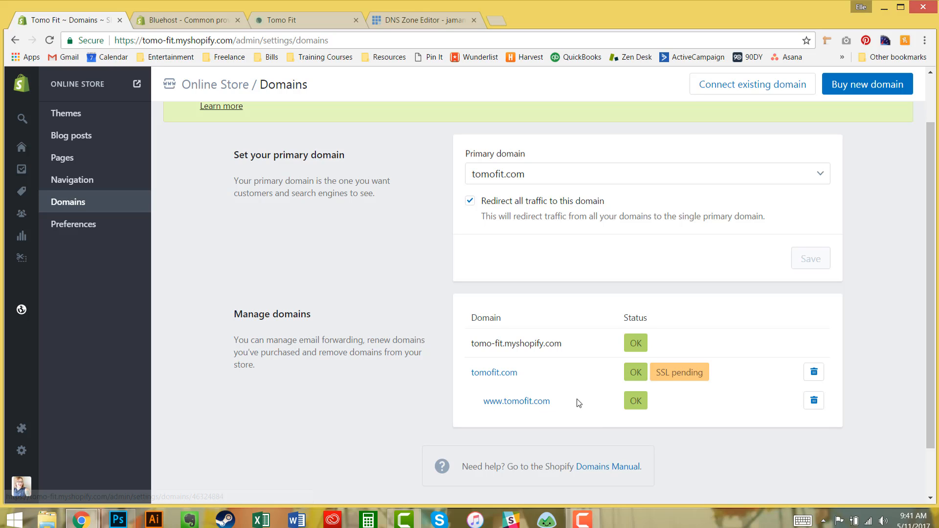
{"action": "mouse_move", "coordinate": [580, 389]}
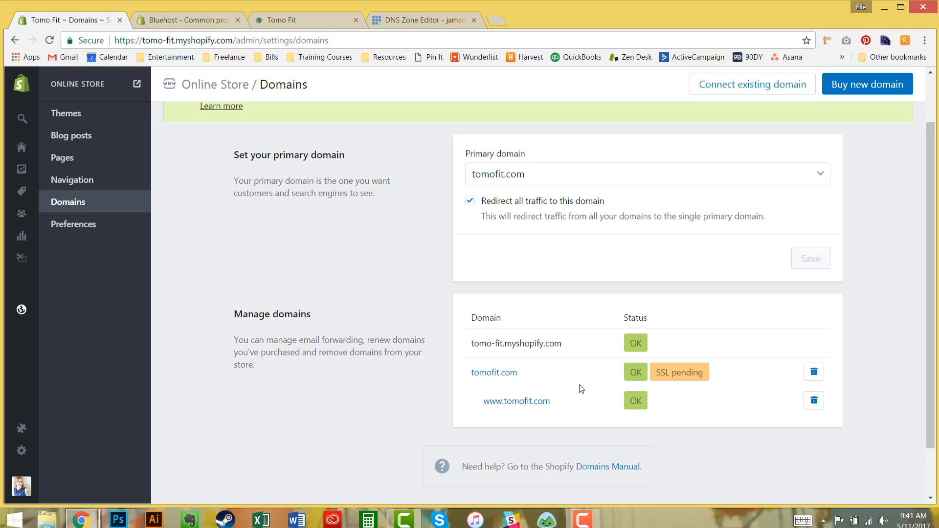
{"action": "mouse_move", "coordinate": [690, 397]}
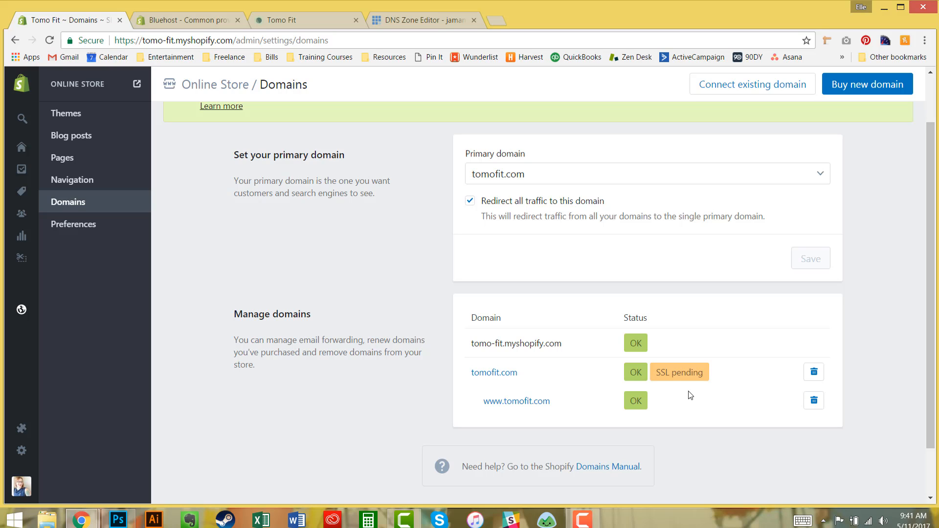
{"action": "mouse_move", "coordinate": [605, 200]}
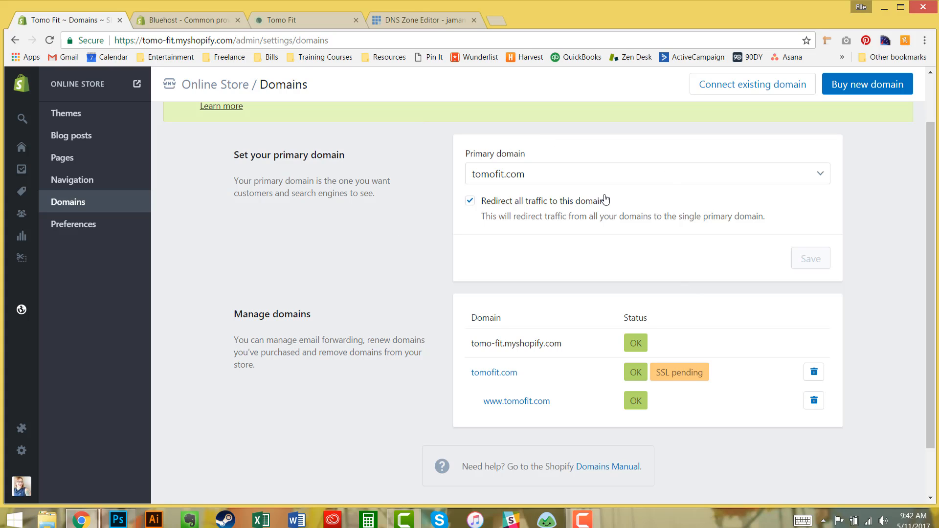
{"action": "mouse_move", "coordinate": [605, 180]}
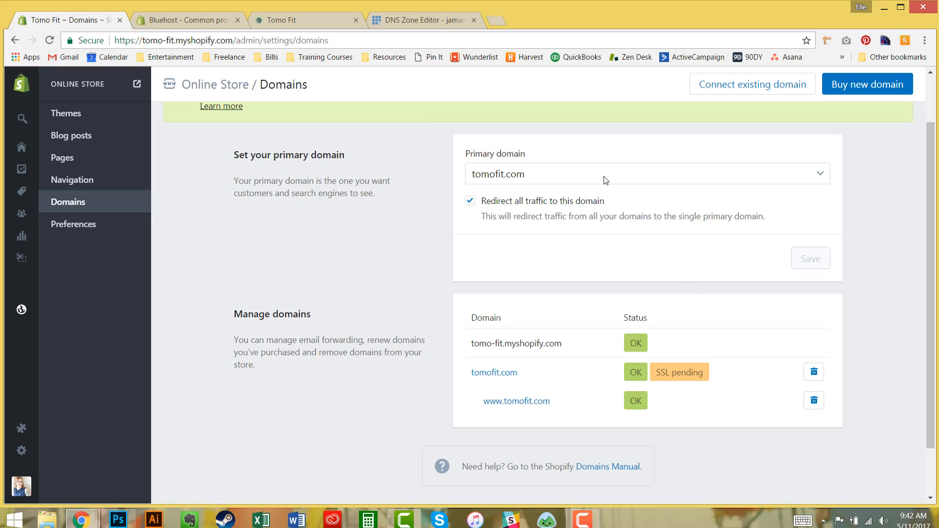
Choose tomofit.com as the primary domain and view the storefront loading there
{"action": "left_click", "coordinate": [647, 174]}
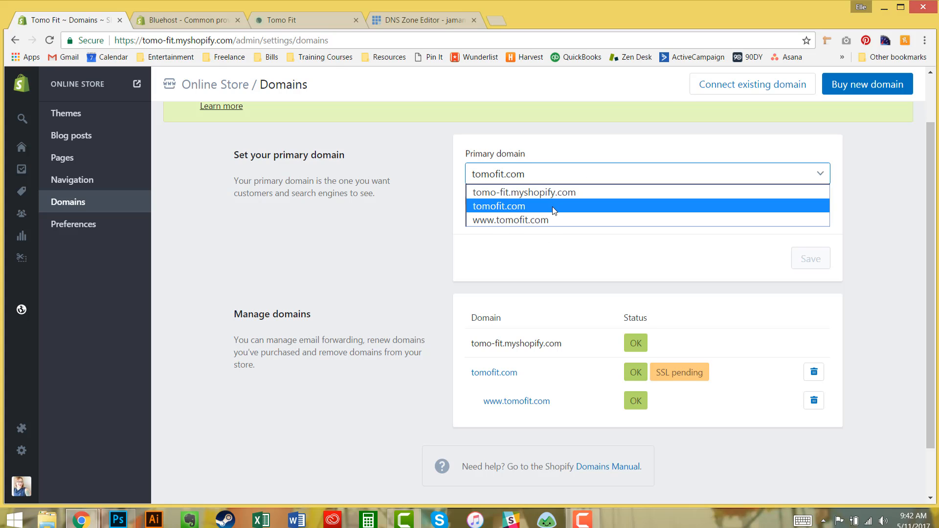
{"action": "left_click", "coordinate": [497, 206]}
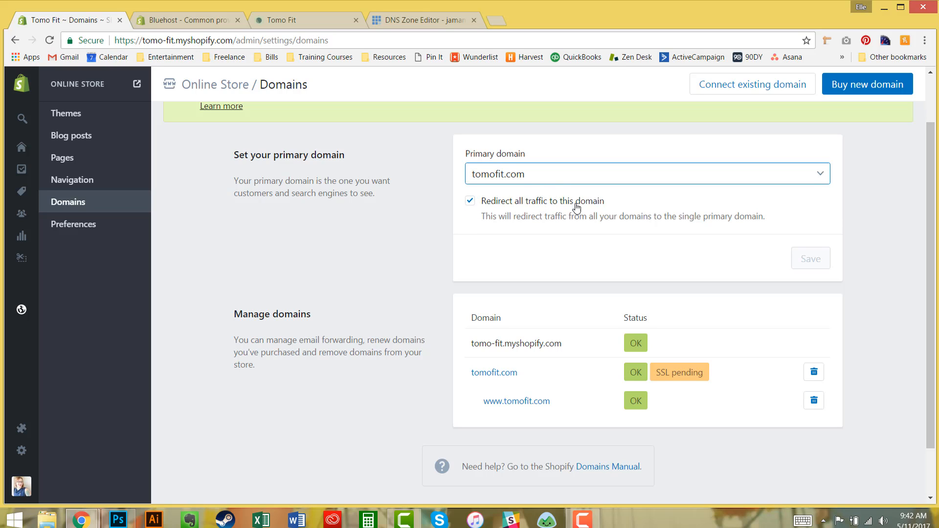
{"action": "mouse_move", "coordinate": [478, 217]}
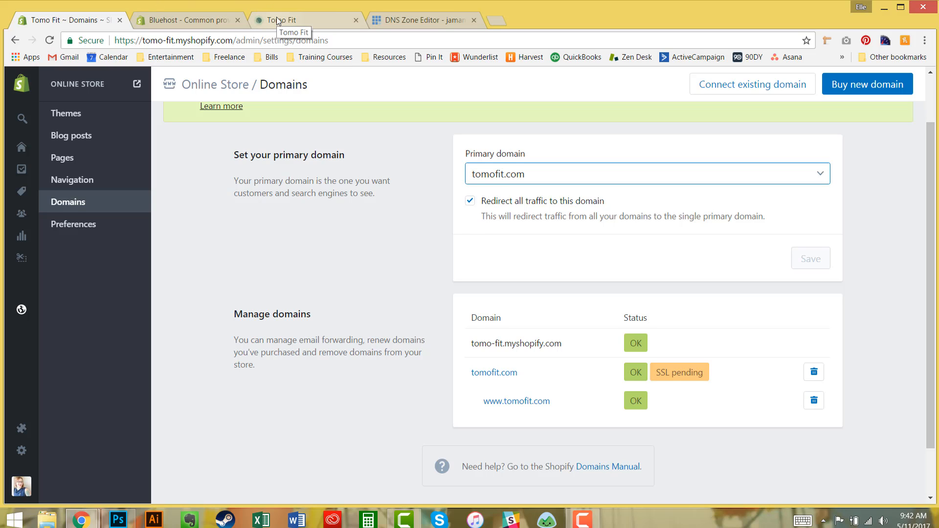
{"action": "left_click", "coordinate": [307, 19]}
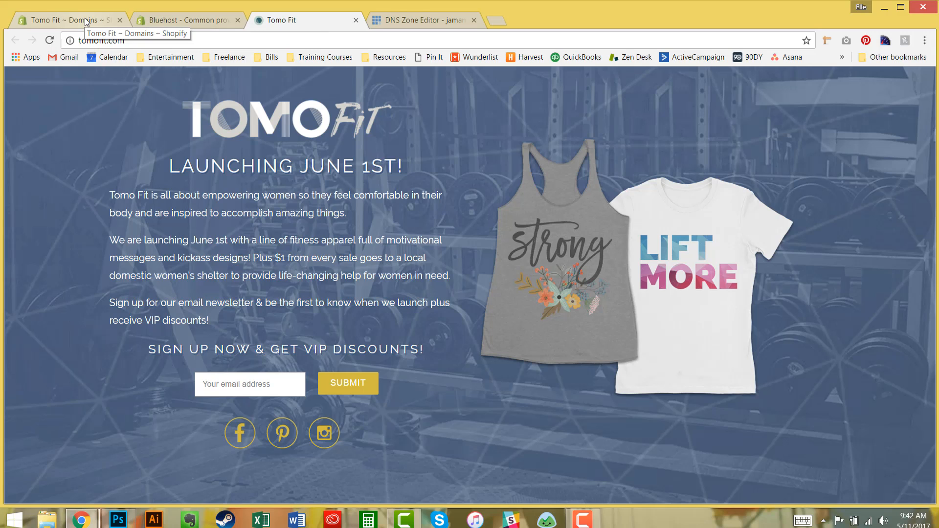
Return to the Shopify admin and open Online Store Preferences with its password settings
{"action": "left_click", "coordinate": [66, 20]}
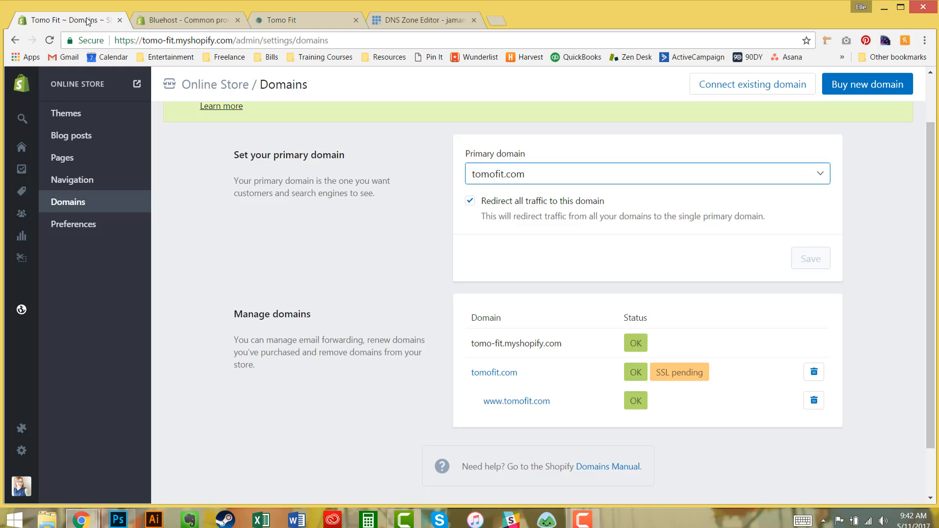
{"action": "mouse_move", "coordinate": [77, 292]}
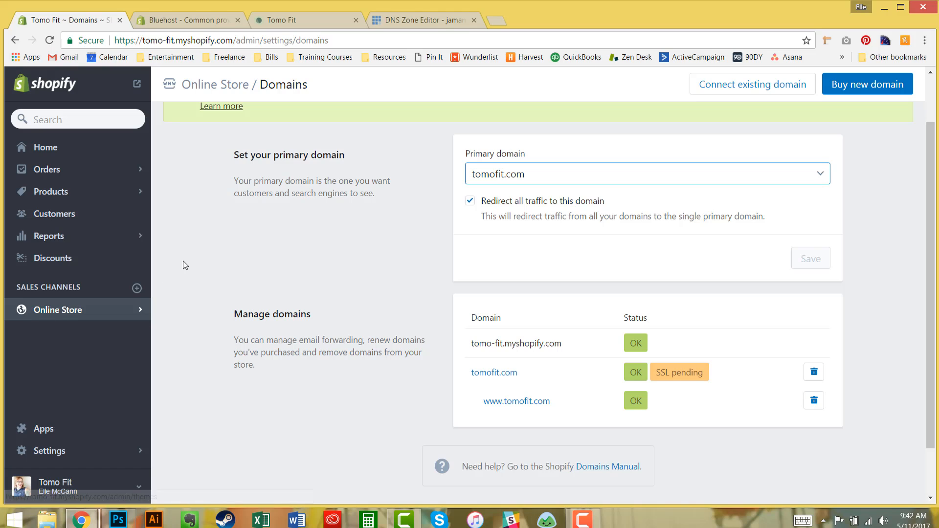
{"action": "left_click", "coordinate": [58, 310]}
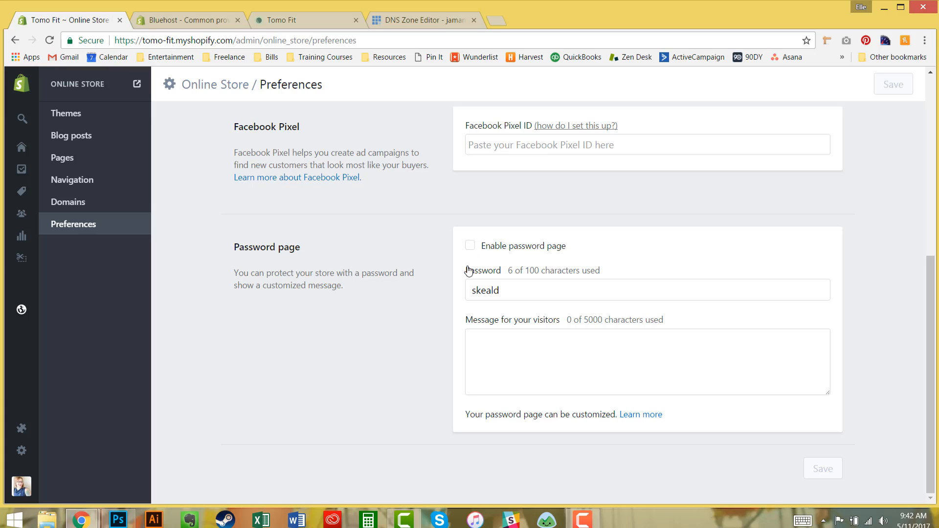
{"action": "mouse_move", "coordinate": [463, 258]}
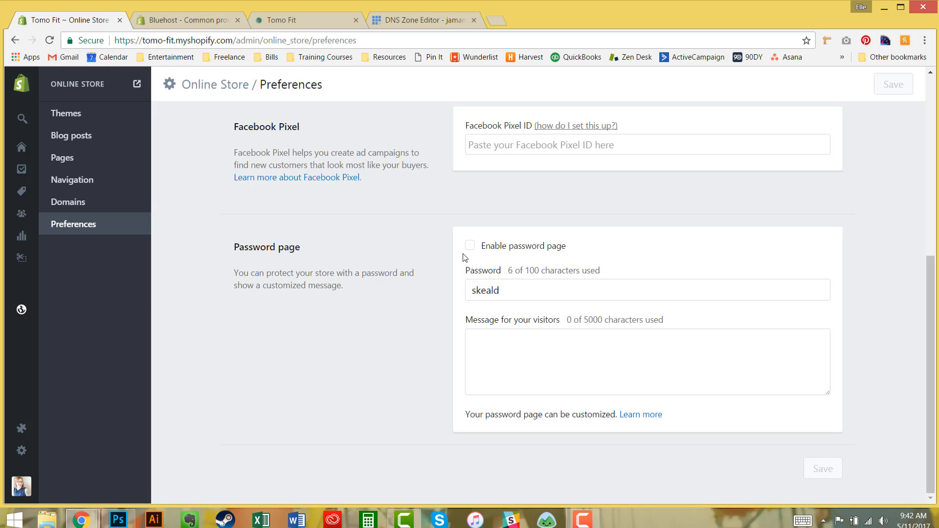
{"action": "mouse_move", "coordinate": [469, 259]}
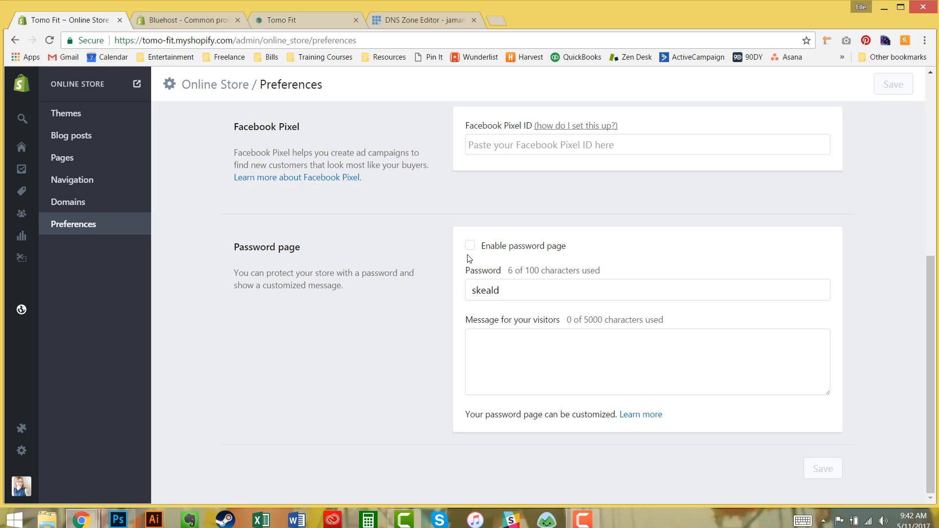
{"action": "mouse_move", "coordinate": [462, 264]}
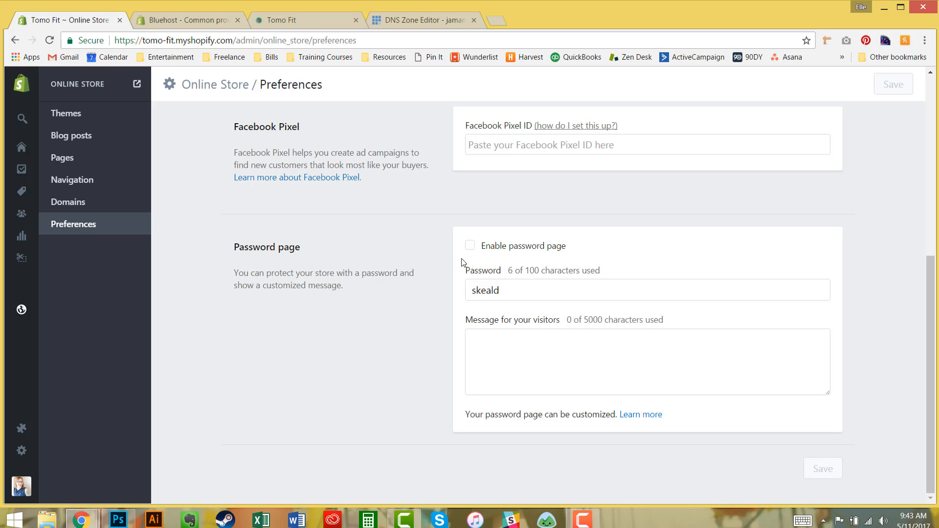
{"action": "mouse_move", "coordinate": [412, 139]}
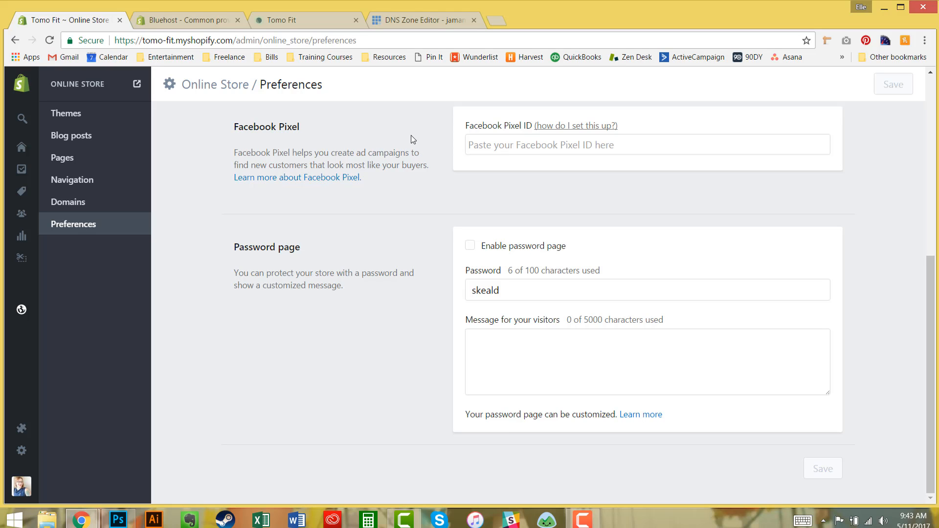
Switch to the Tomo Fit browser tab showing the coming-soon storefront at tomofit.com
{"action": "left_click", "coordinate": [307, 19]}
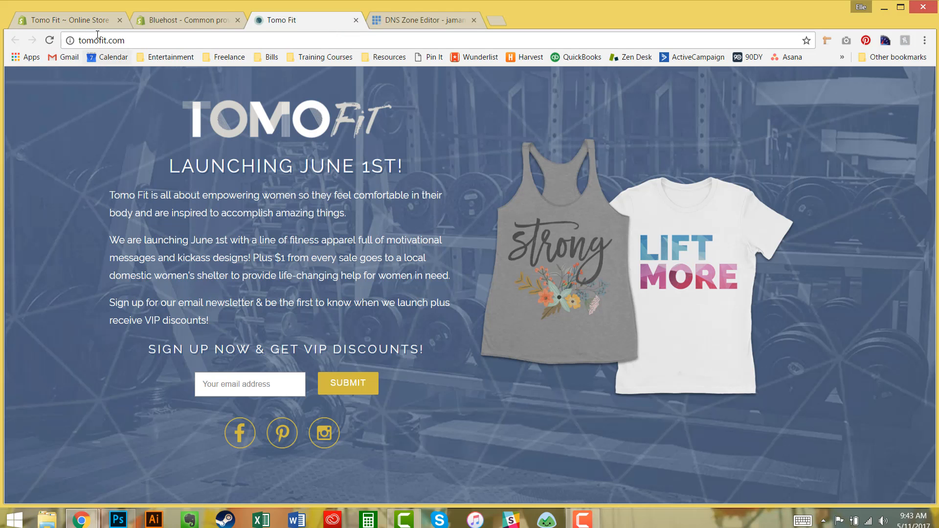
{"action": "mouse_move", "coordinate": [182, 149]}
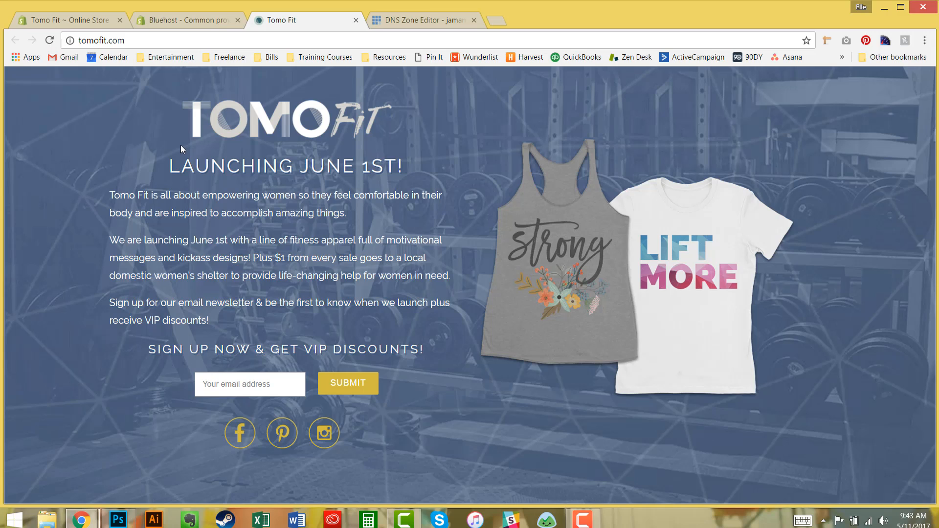
{"action": "mouse_move", "coordinate": [190, 146]}
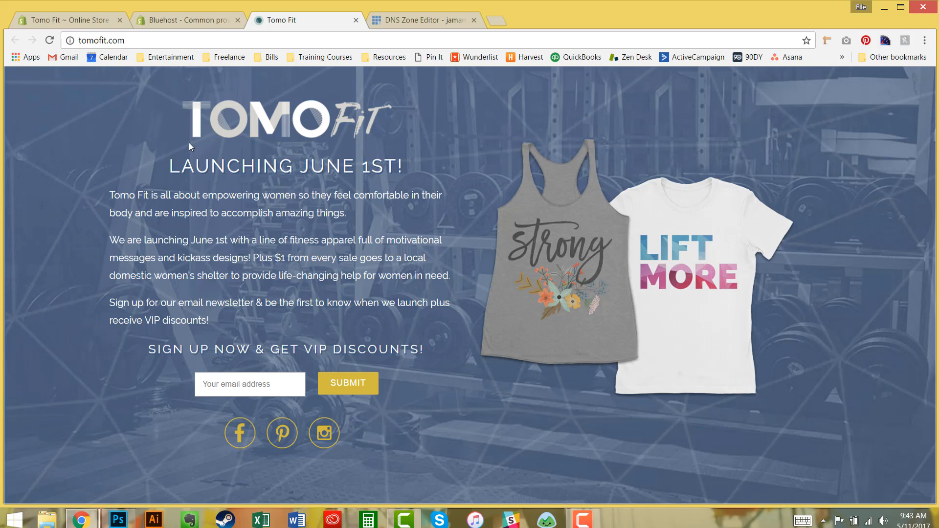
{"action": "mouse_move", "coordinate": [208, 140]}
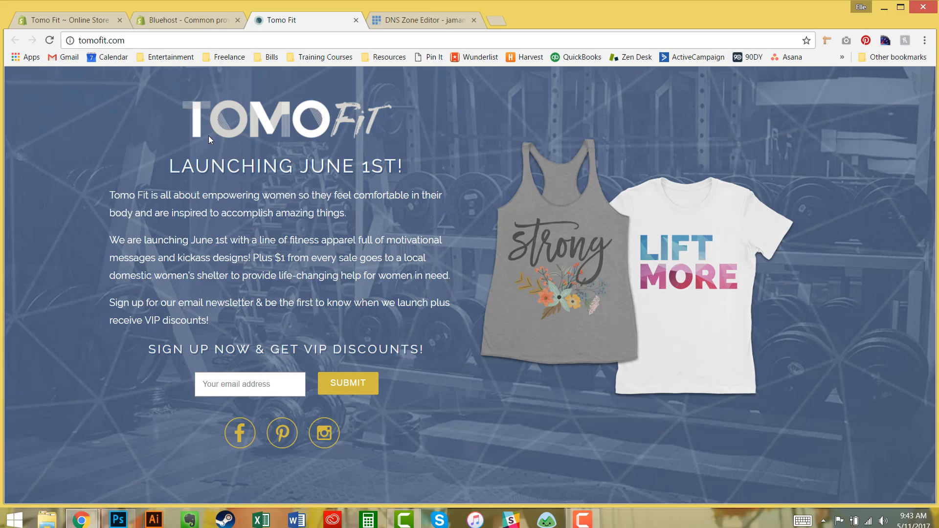
{"action": "mouse_move", "coordinate": [349, 207]}
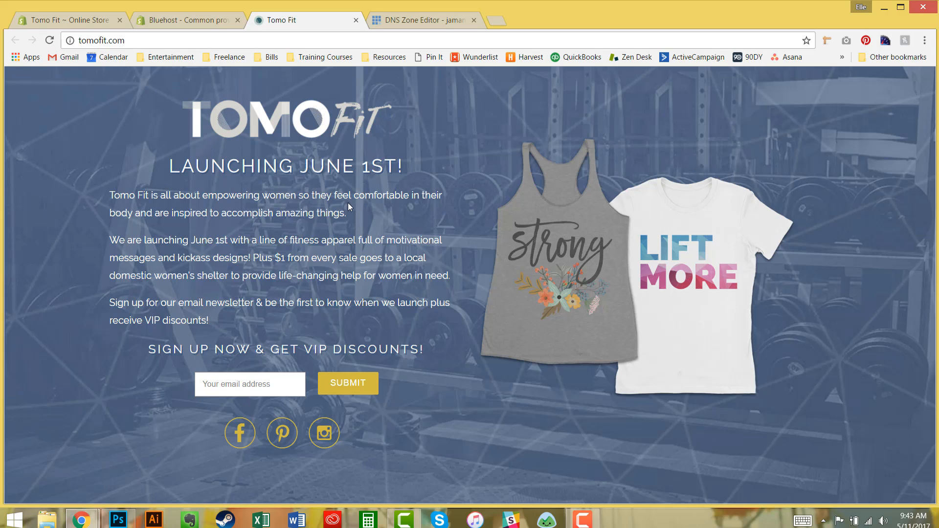